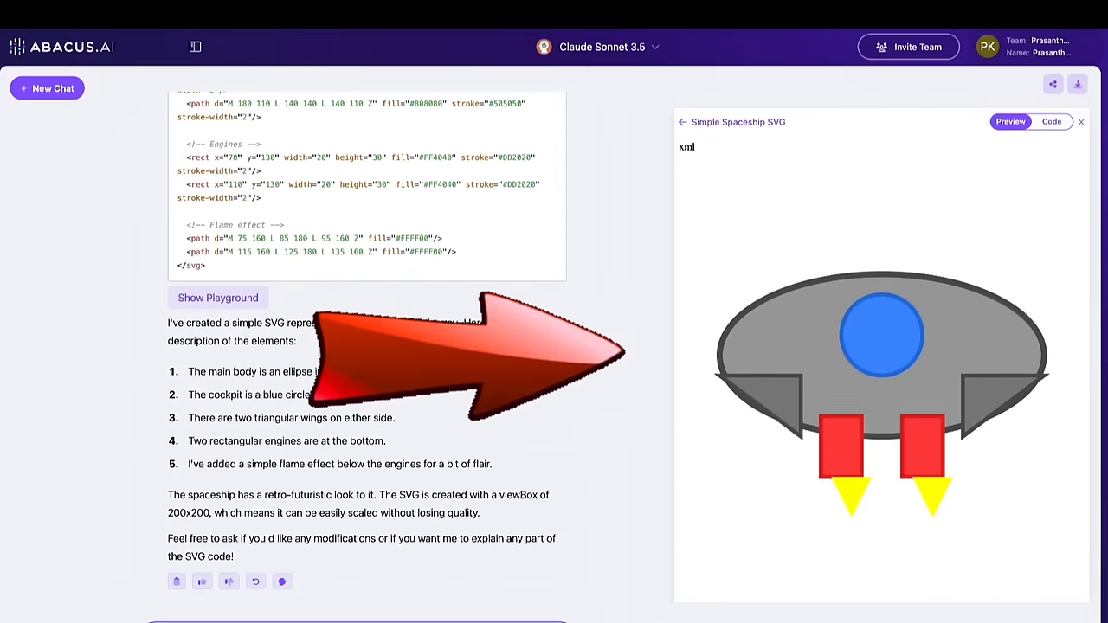
Step: Navigate from the Products menu to the ChatLLM Teams product page
{"action": "scroll", "scroll_direction": "down", "scroll_amount": 3}
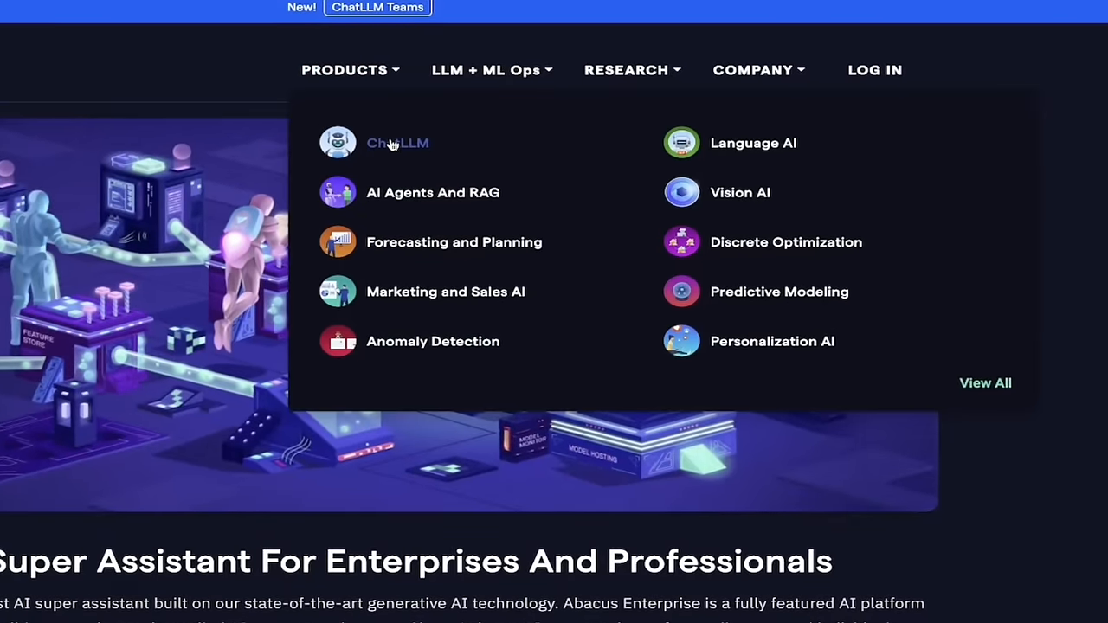
{"action": "left_click", "coordinate": [398, 142]}
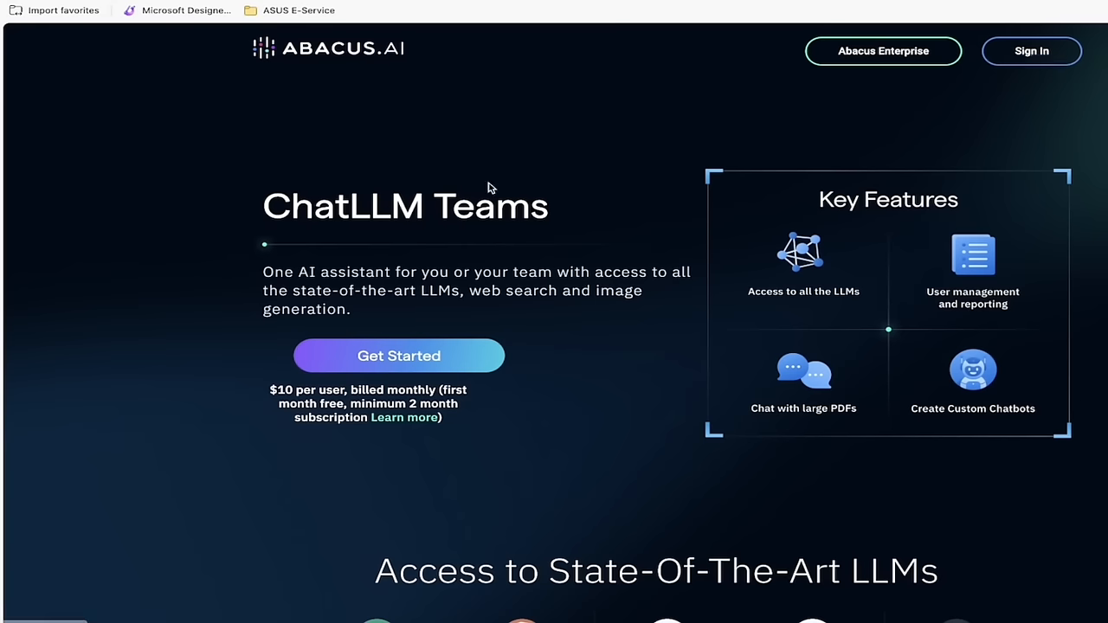
{"action": "mouse_move", "coordinate": [245, 329]}
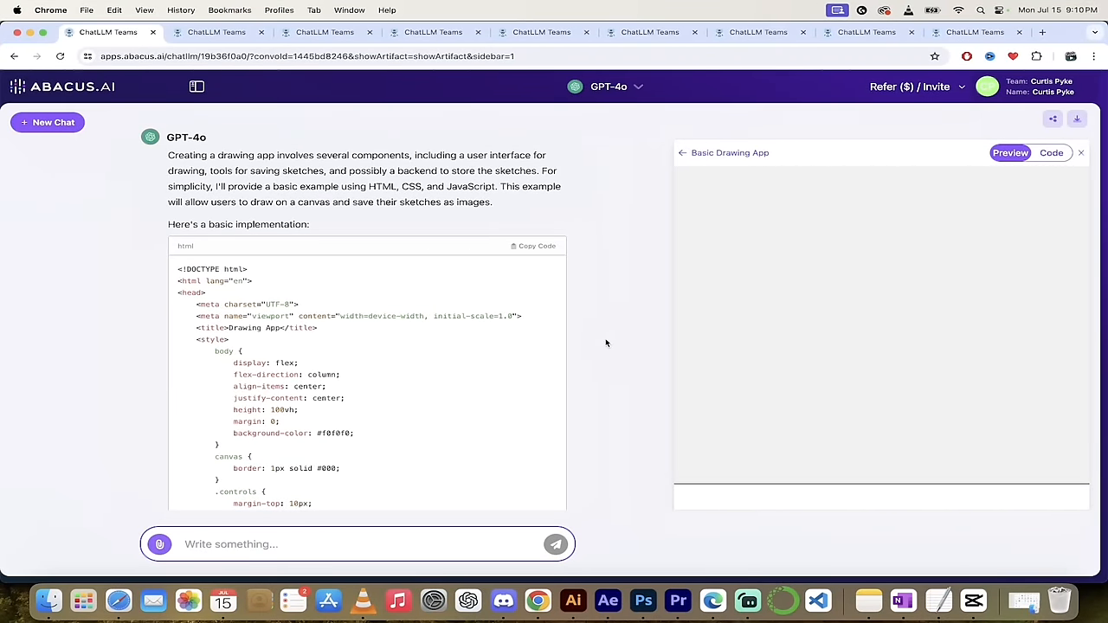
{"action": "left_click", "coordinate": [609, 87]}
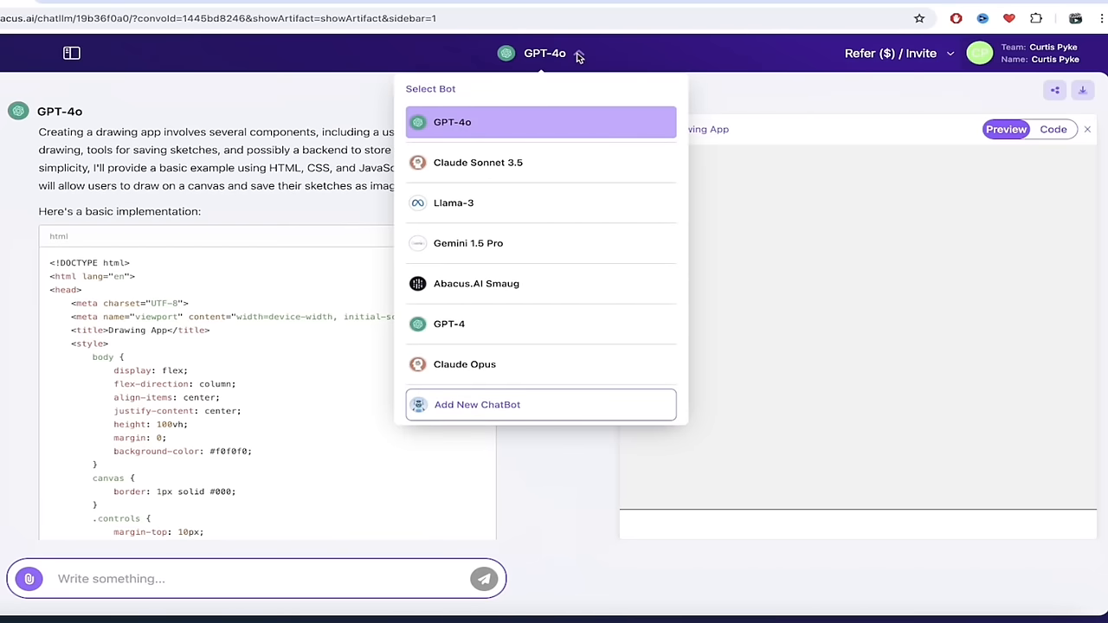
{"action": "mouse_move", "coordinate": [515, 363]}
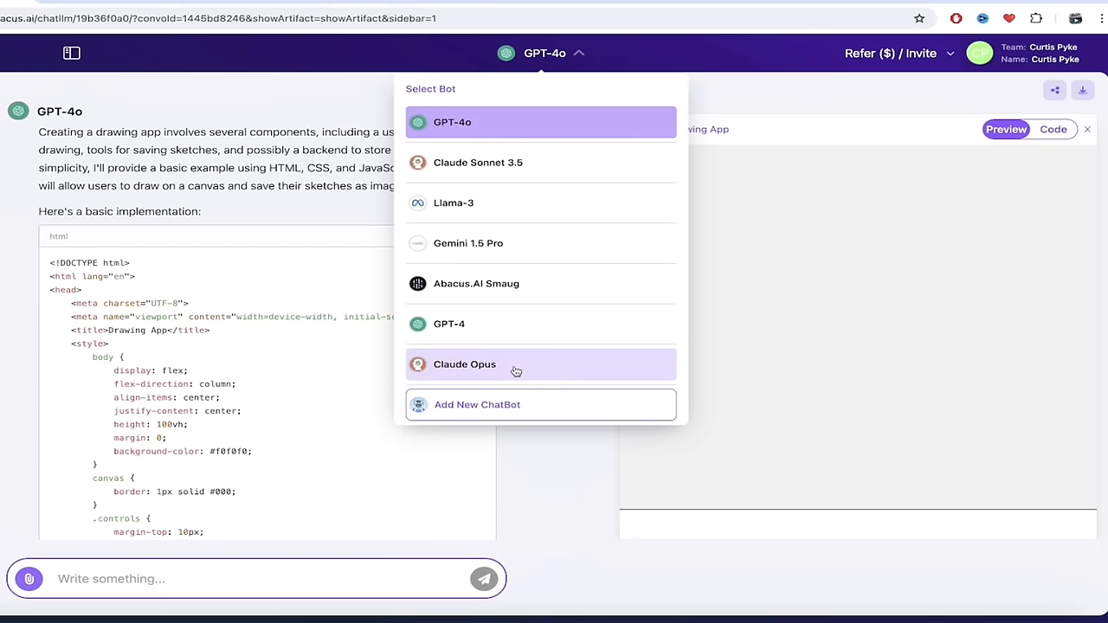
{"action": "left_click", "coordinate": [554, 154]}
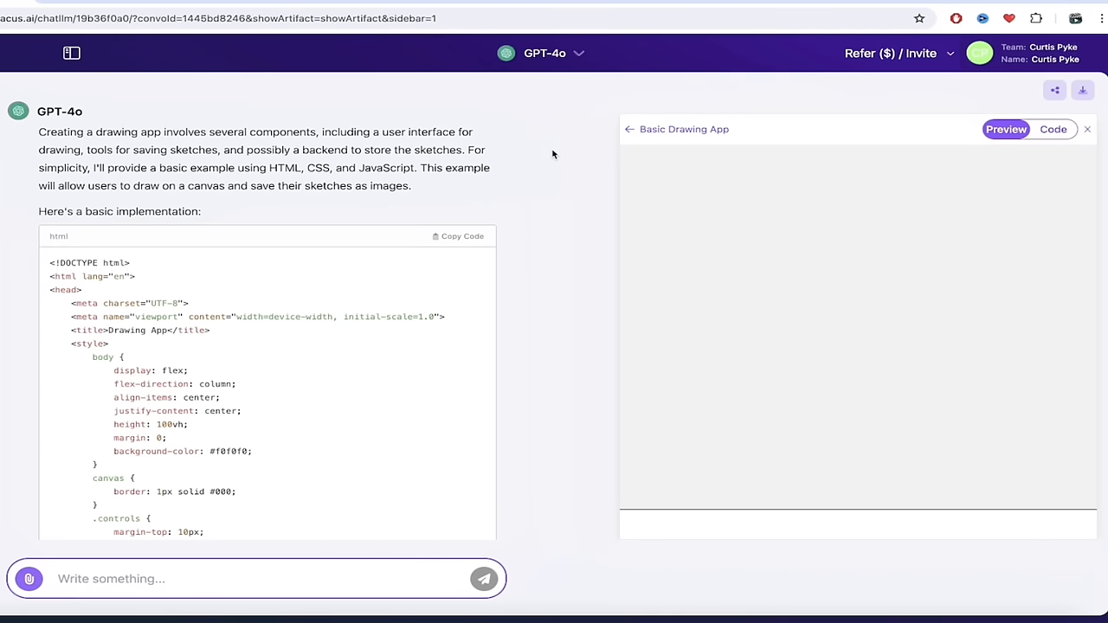
{"action": "mouse_move", "coordinate": [602, 212]}
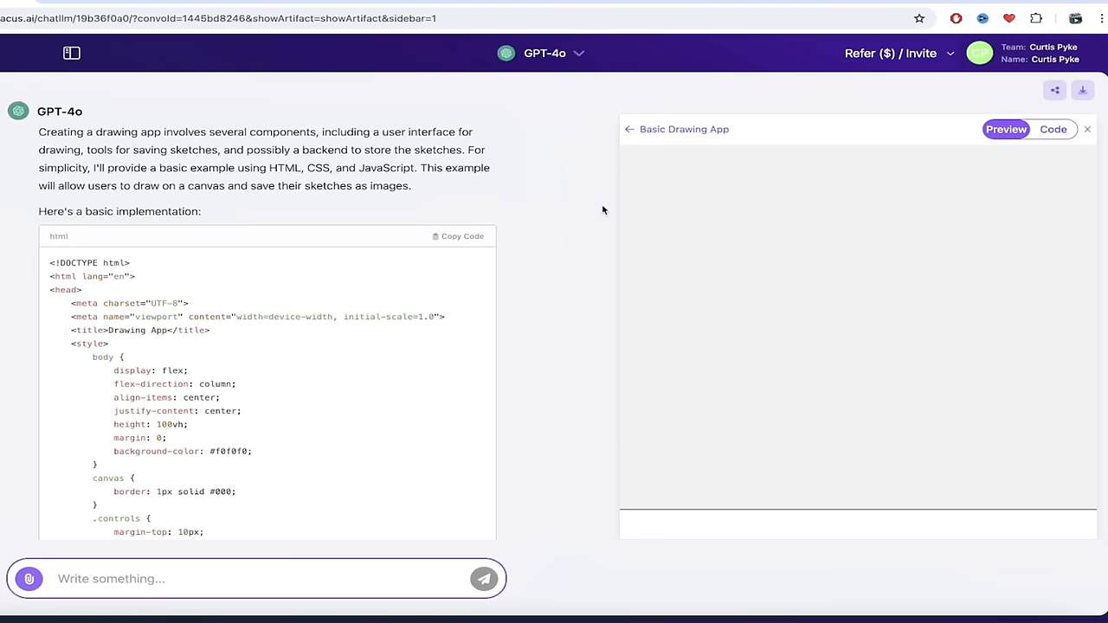
{"action": "mouse_move", "coordinate": [559, 294]}
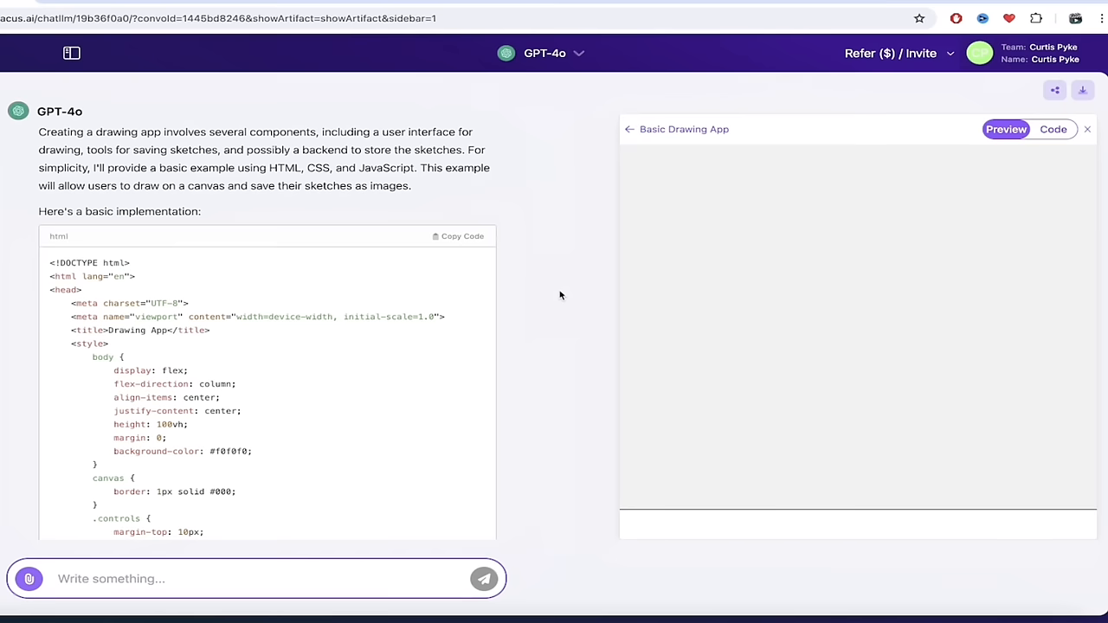
{"action": "mouse_move", "coordinate": [697, 202]}
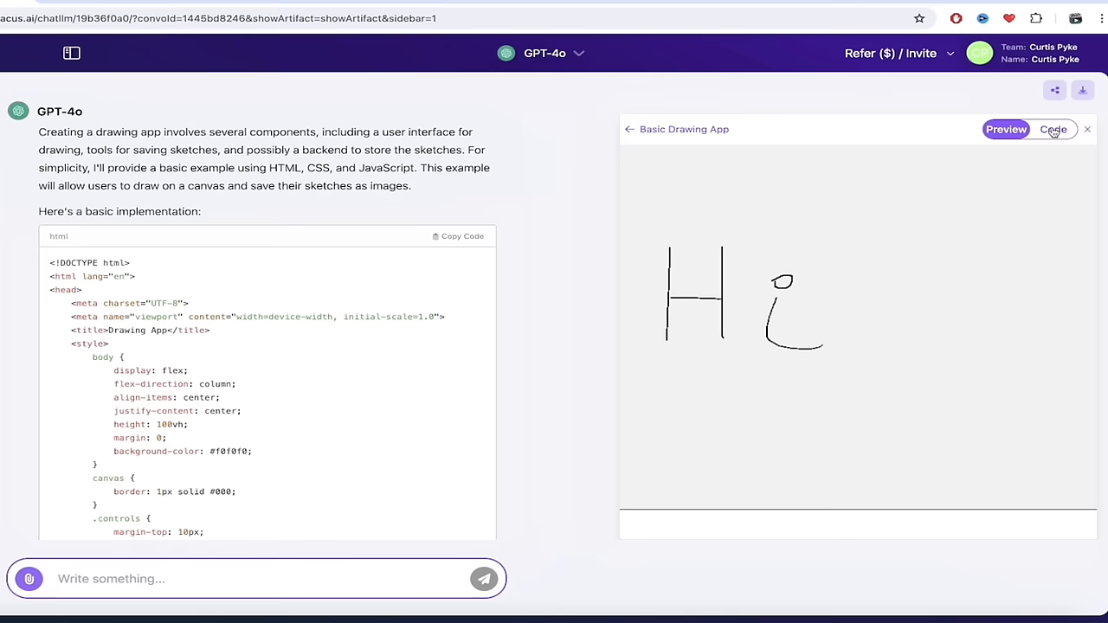
Step: Check the GPT-4o drawing app's source code, then sketch 'Hi' on its live canvas
{"action": "left_click", "coordinate": [1052, 128]}
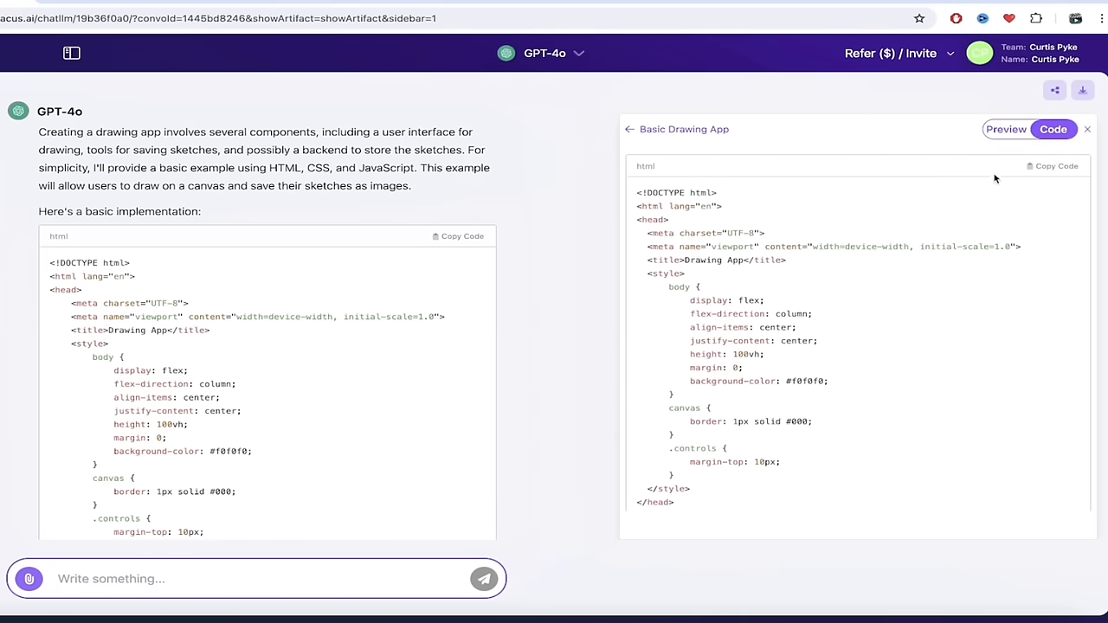
{"action": "left_click", "coordinate": [1005, 128]}
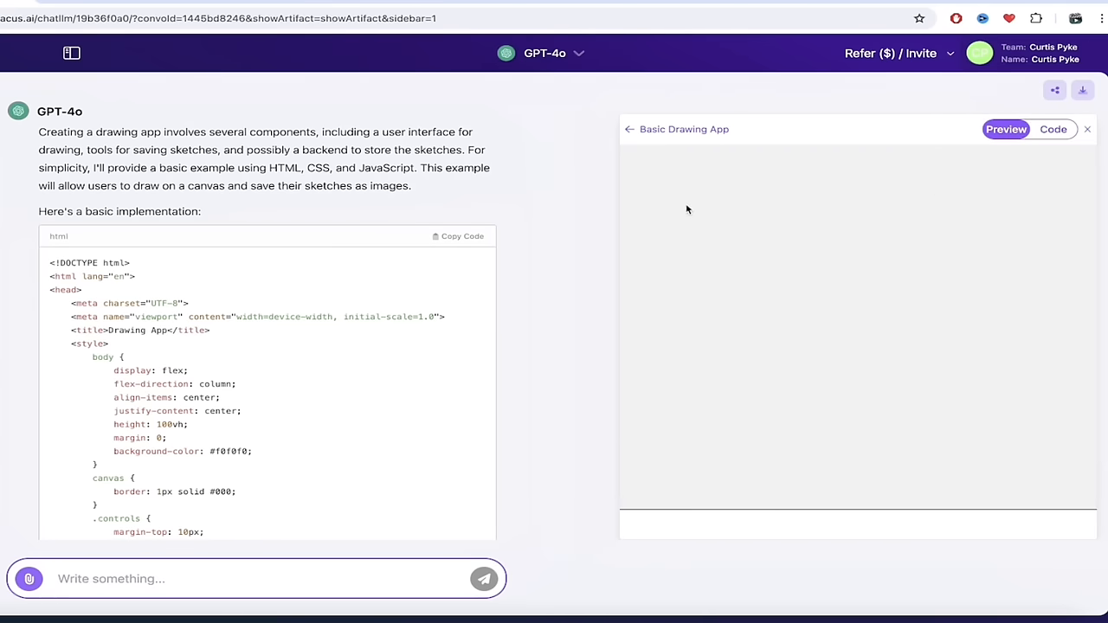
{"action": "left_click_drag", "start_coordinate": [672, 216], "coordinate": [736, 291]}
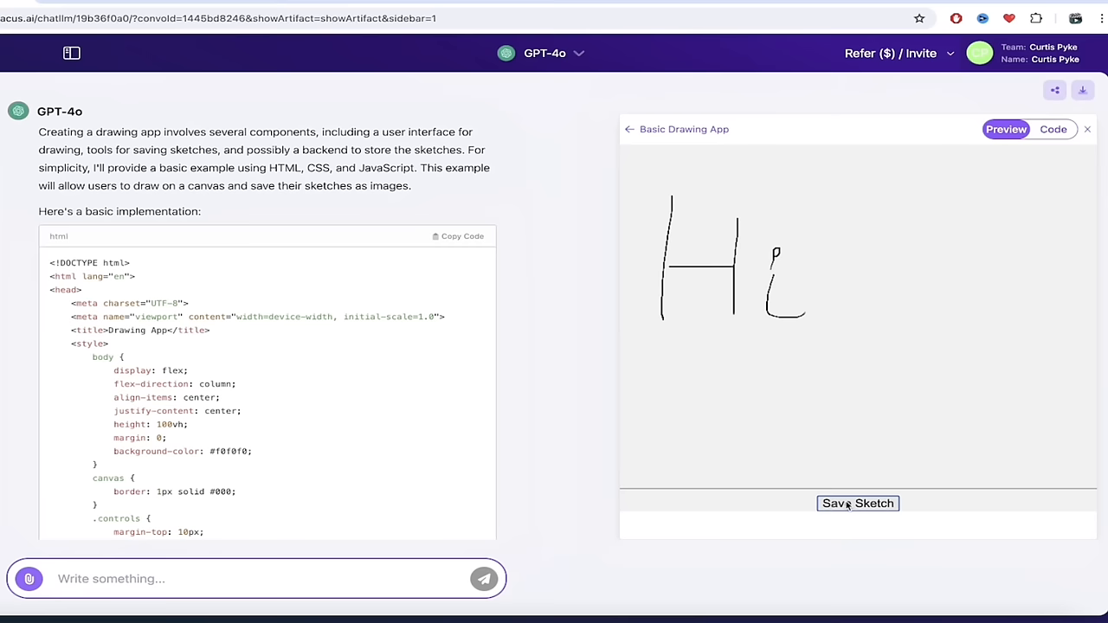
{"action": "mouse_move", "coordinate": [682, 454]}
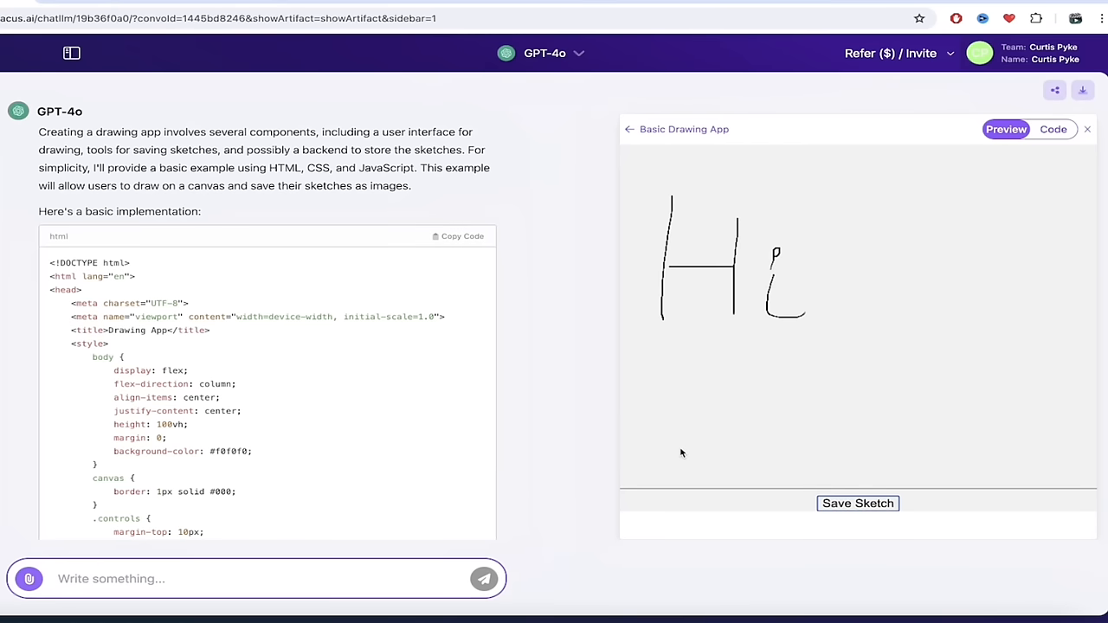
{"action": "mouse_move", "coordinate": [322, 263]}
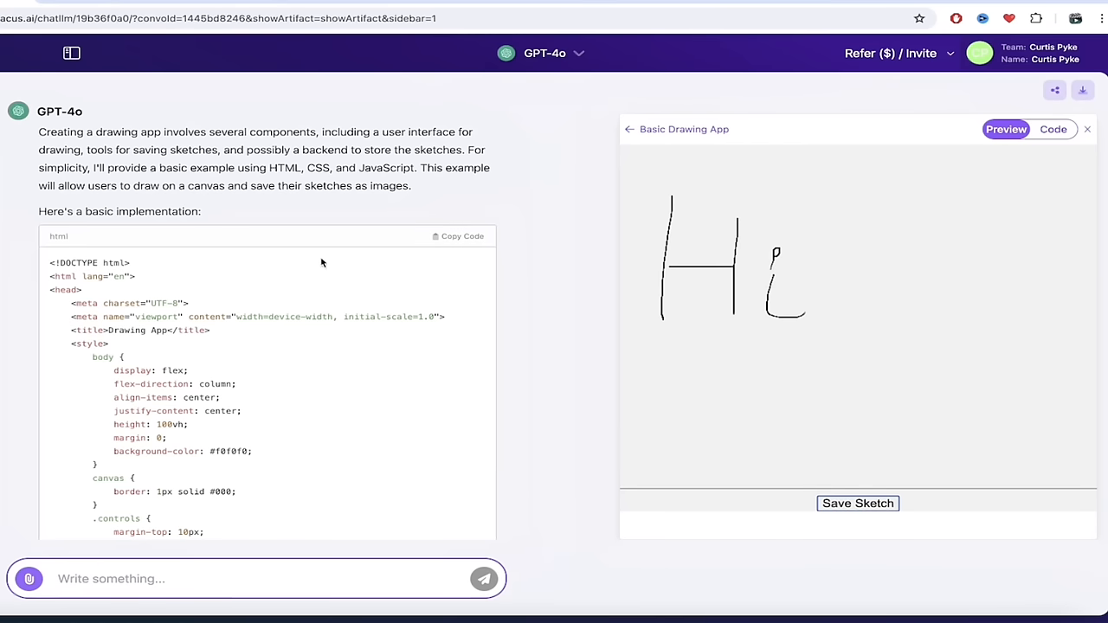
Step: Scroll back to the original drawing-app prompt and select its request text
{"action": "scroll", "scroll_direction": "up", "scroll_amount": 3}
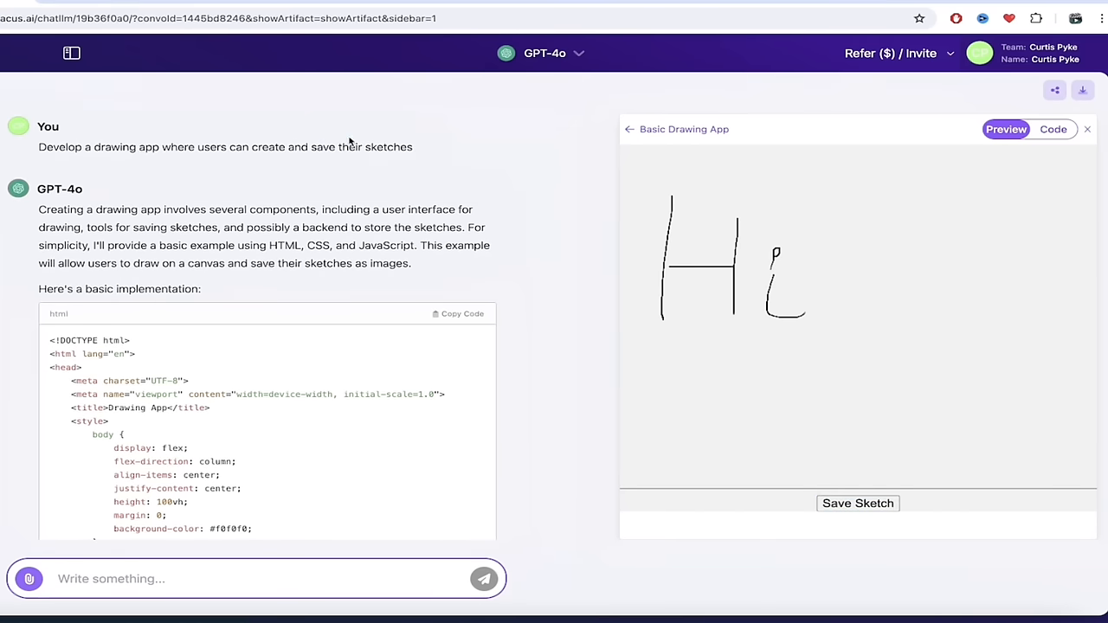
{"action": "triple_click", "coordinate": [225, 145]}
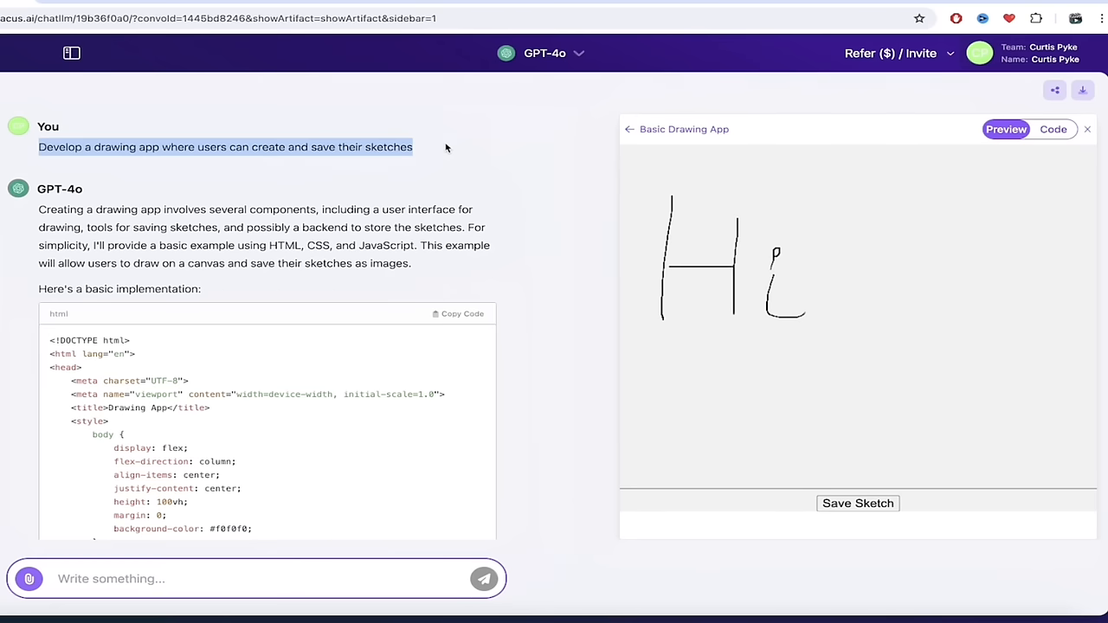
{"action": "mouse_move", "coordinate": [360, 187]}
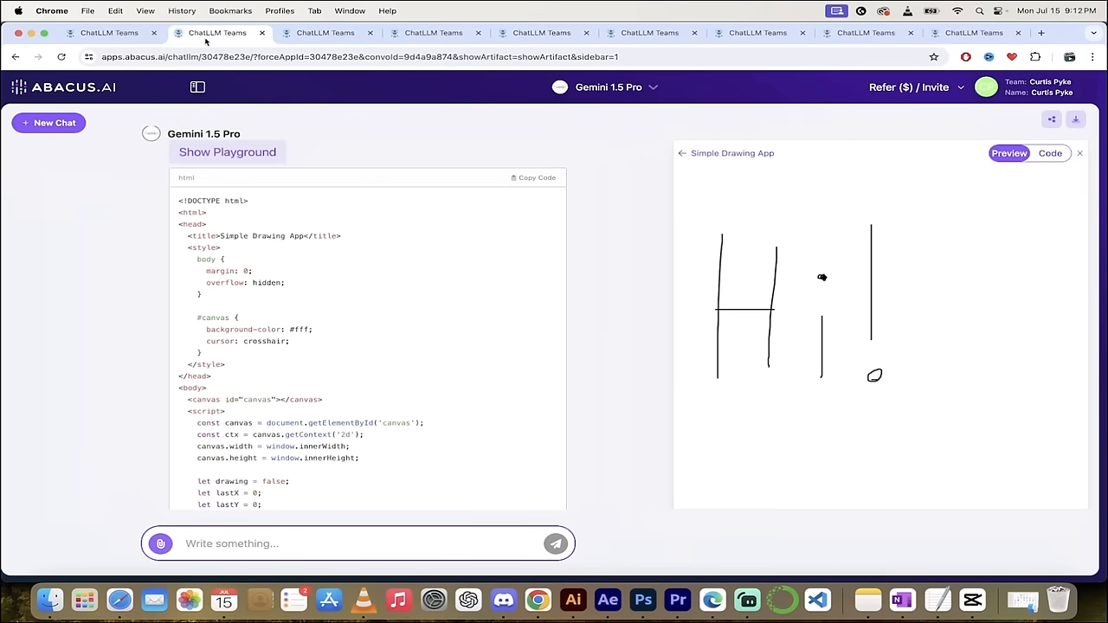
Step: Review the Gemini 1.5 Pro Simple Drawing App's source code and return to its live preview
{"action": "left_click", "coordinate": [609, 86]}
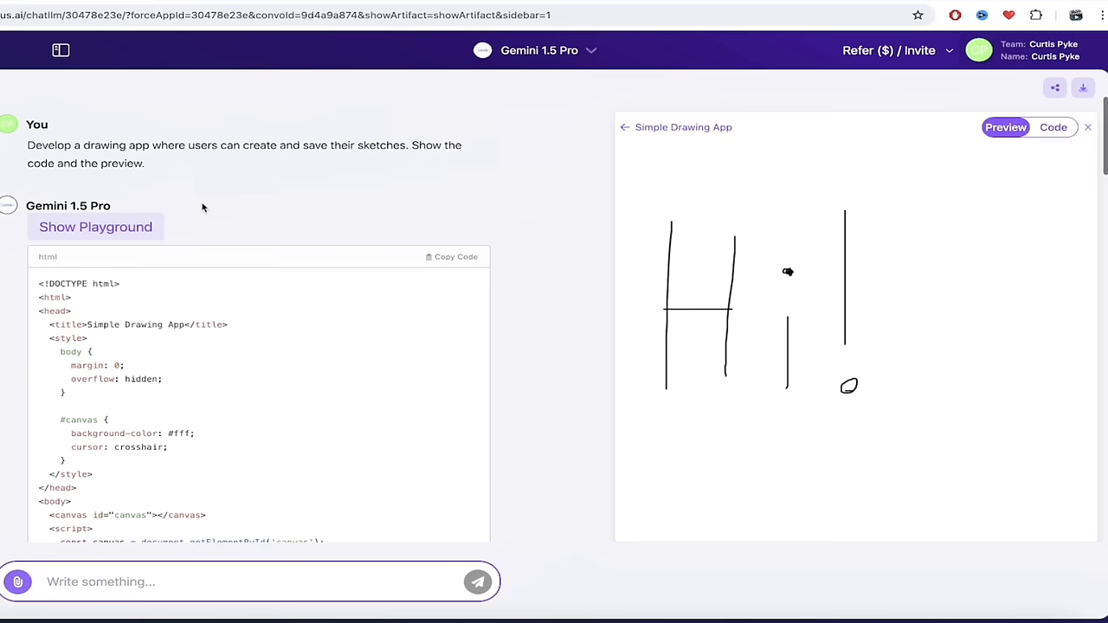
{"action": "mouse_move", "coordinate": [152, 171]}
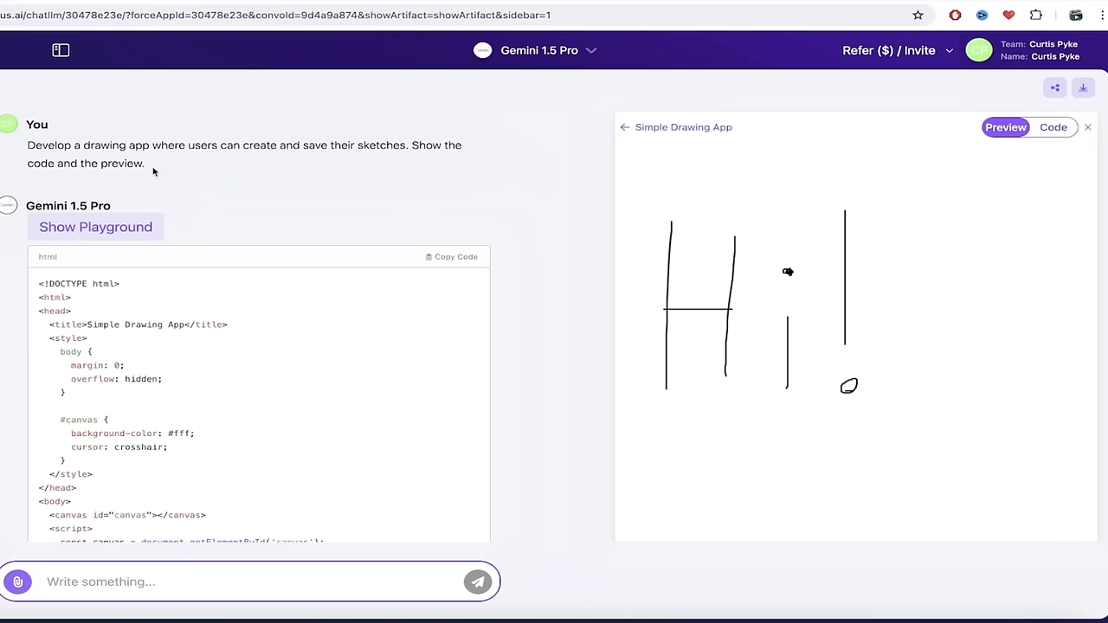
{"action": "mouse_move", "coordinate": [338, 171]}
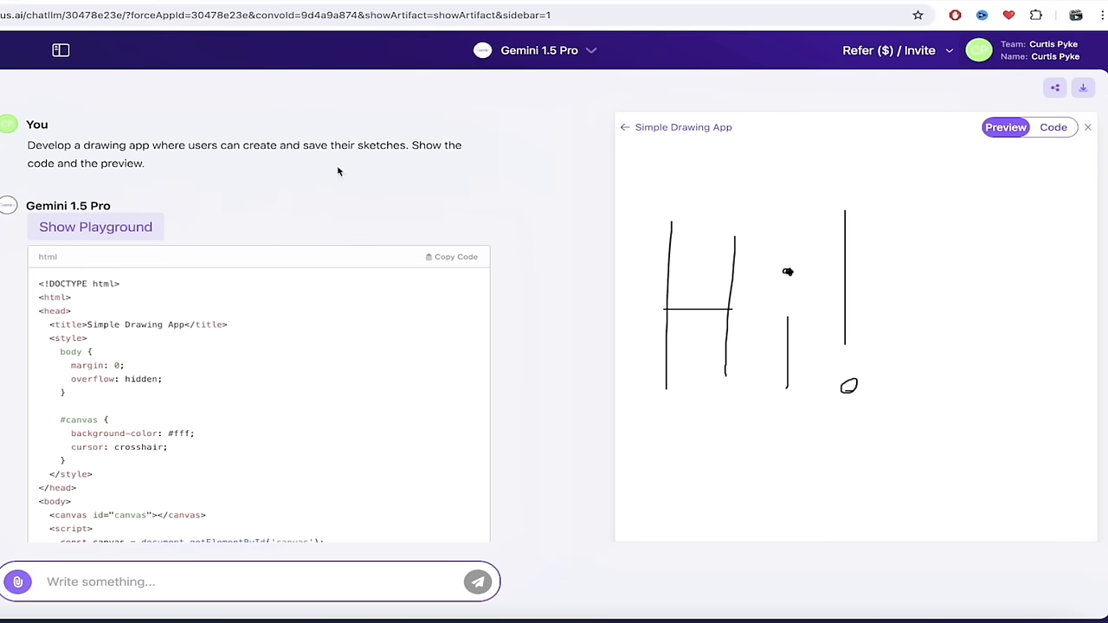
{"action": "mouse_move", "coordinate": [559, 232]}
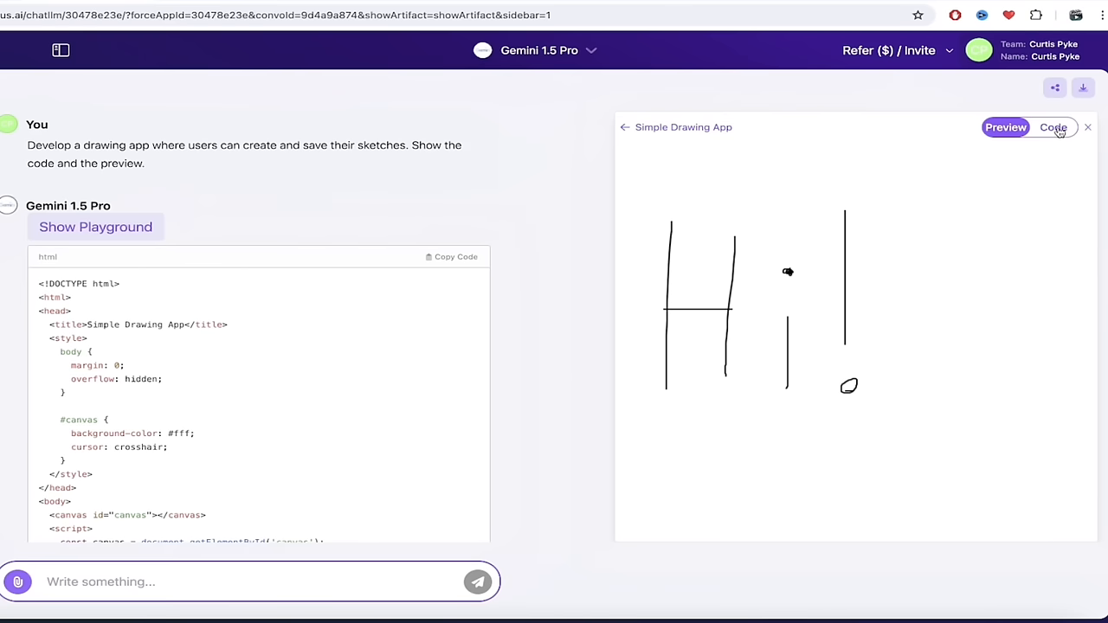
{"action": "left_click", "coordinate": [1052, 128]}
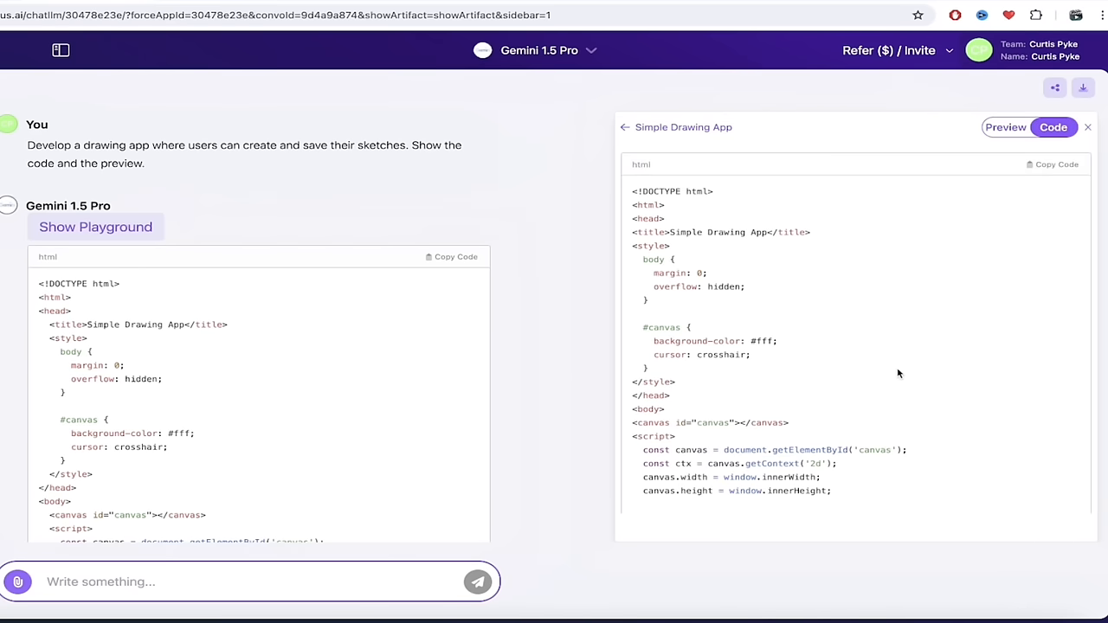
{"action": "scroll", "scroll_direction": "down", "scroll_amount": 3}
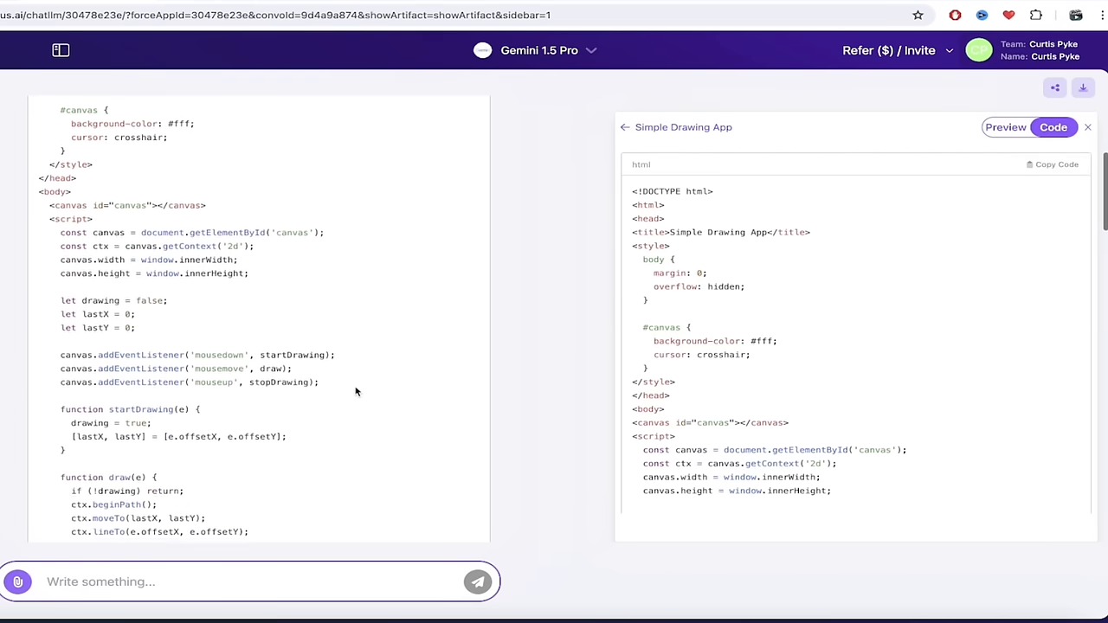
{"action": "scroll", "scroll_direction": "up", "scroll_amount": 3}
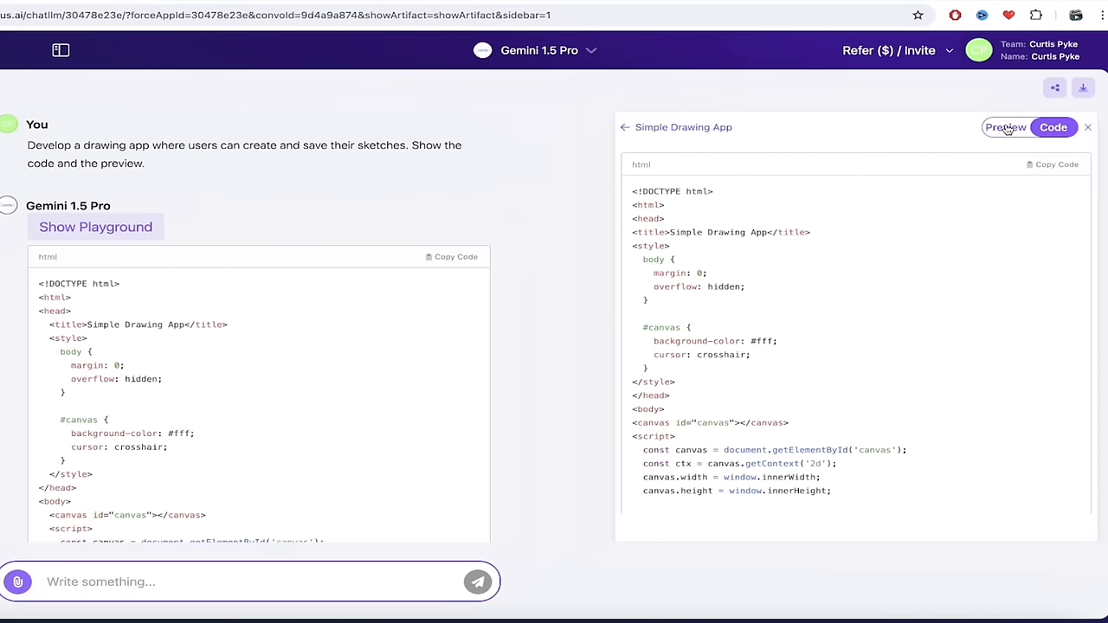
{"action": "left_click", "coordinate": [1004, 128]}
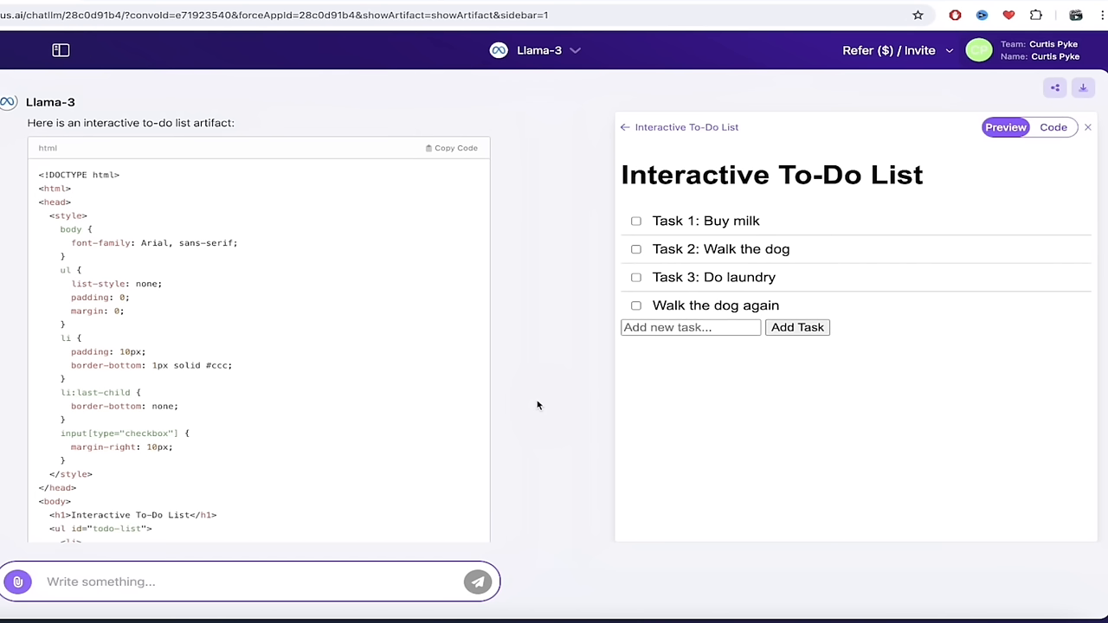
Step: Add a 'Make dinner' task to the Interactive To-Do List app
{"action": "left_click", "coordinate": [540, 50]}
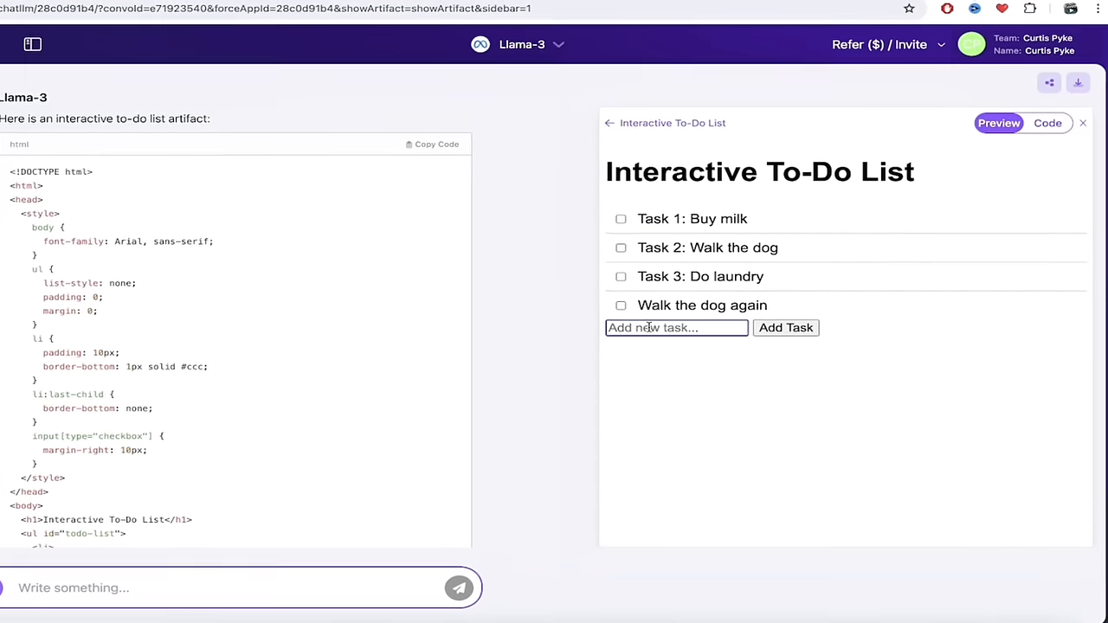
{"action": "type", "text": "M"}
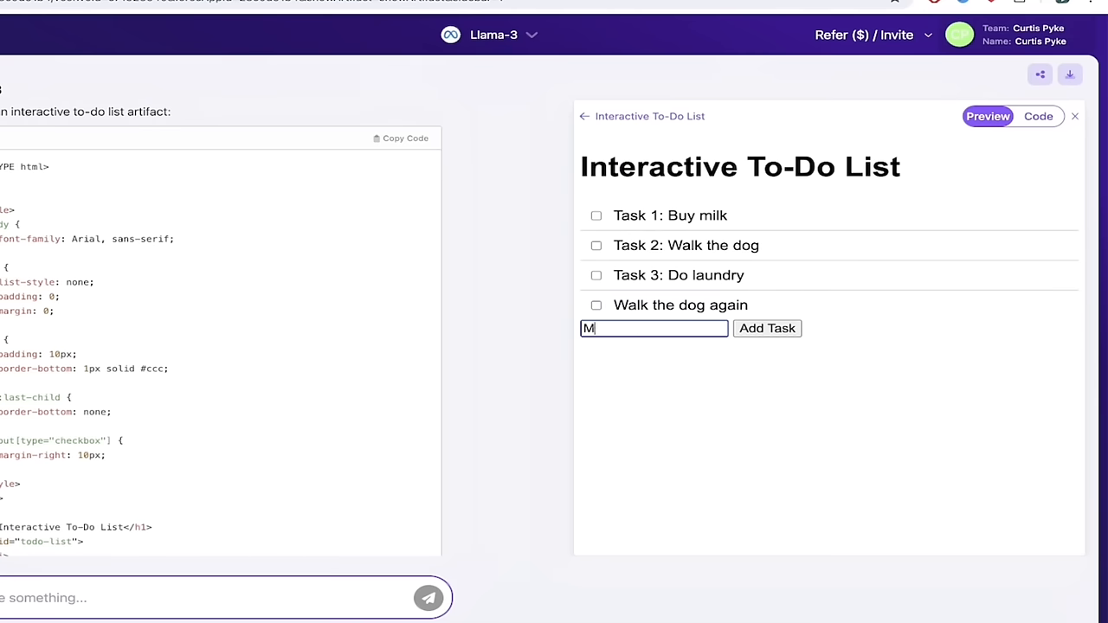
{"action": "type", "text": "ake dinner"}
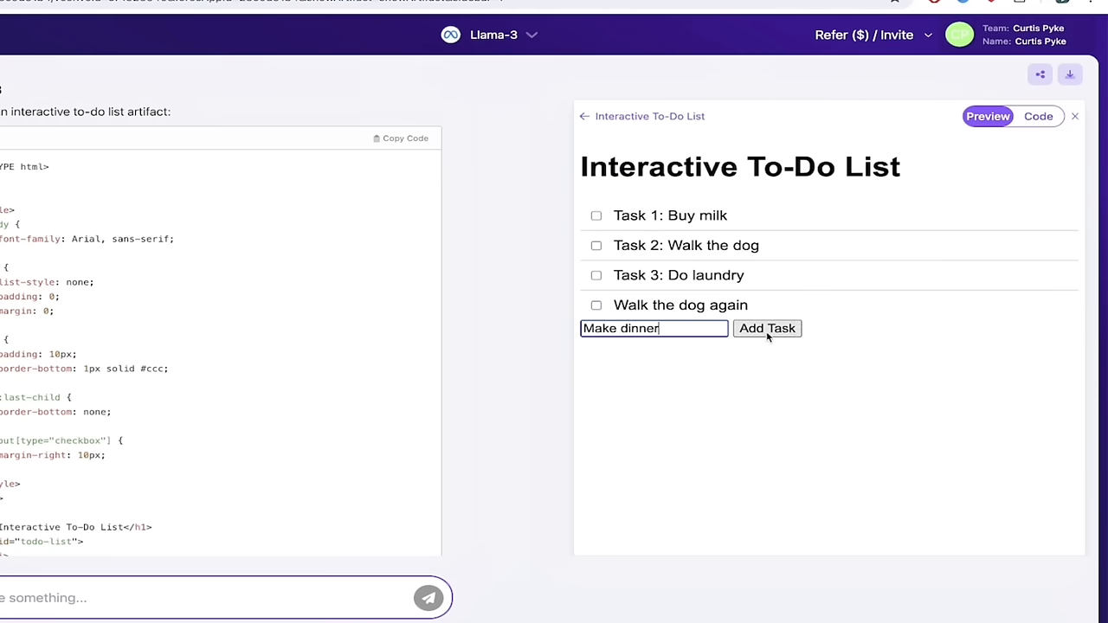
{"action": "left_click", "coordinate": [764, 328]}
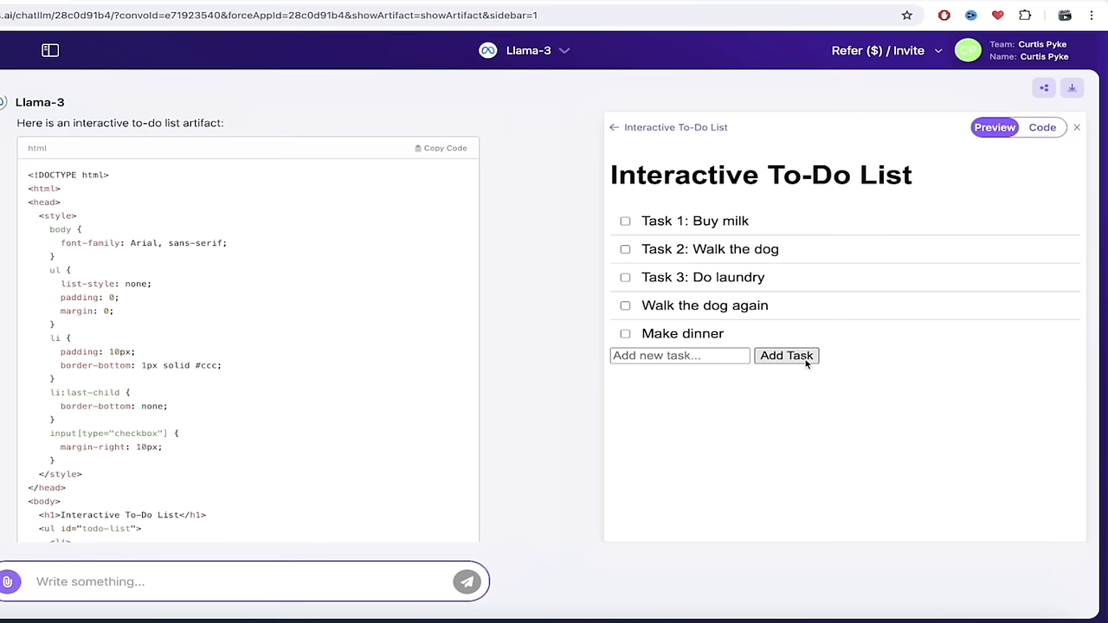
{"action": "mouse_move", "coordinate": [142, 138]}
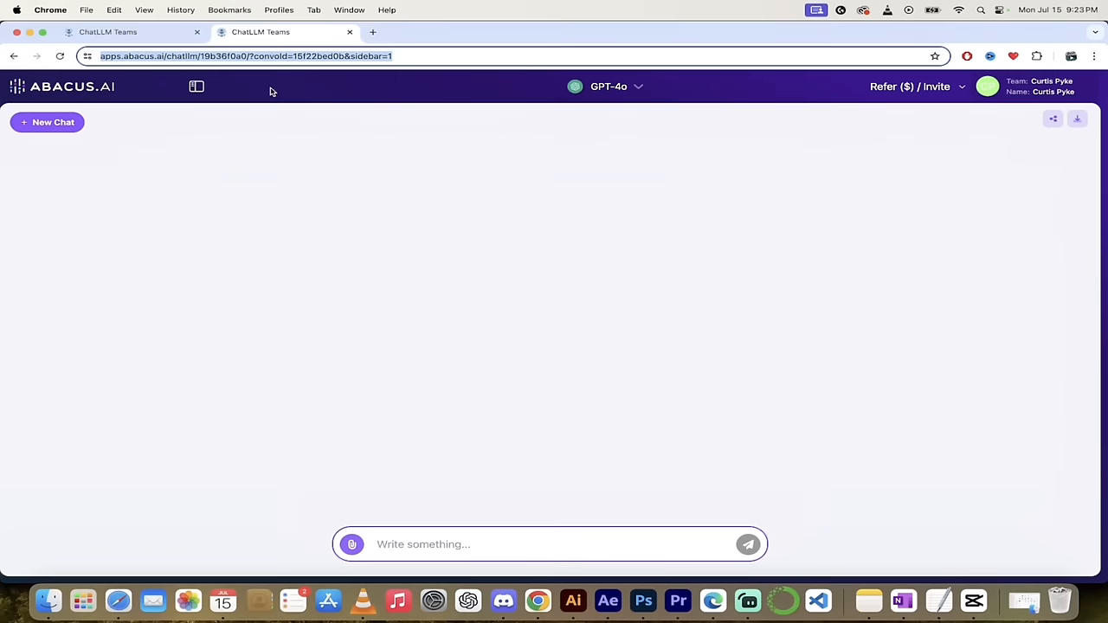
{"action": "mouse_move", "coordinate": [589, 82]}
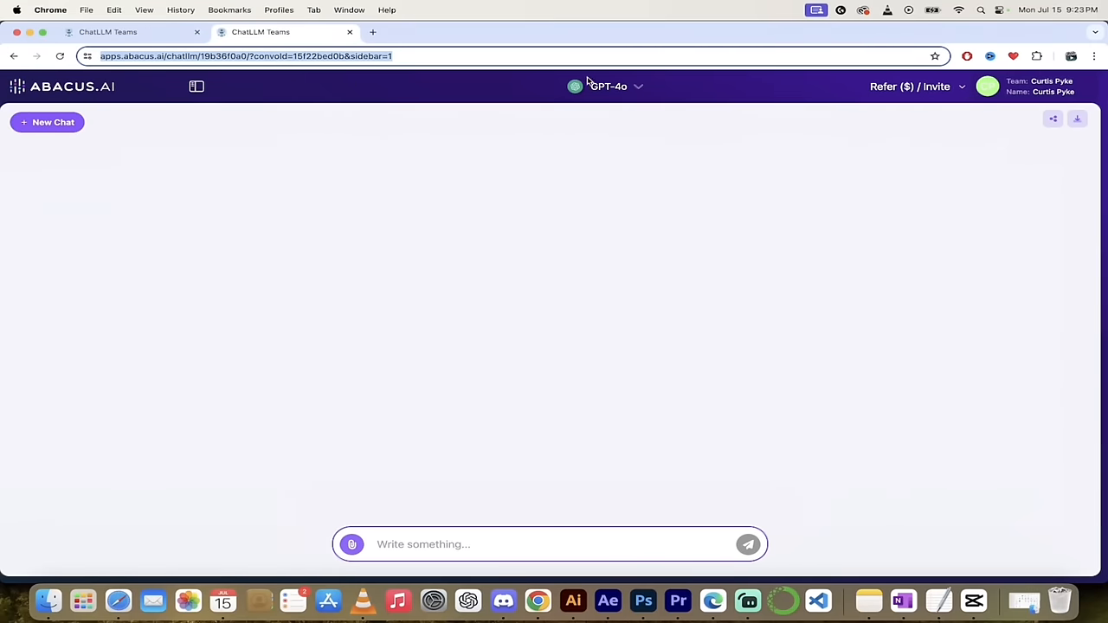
Step: Switch the chat to Llama-3 and request an interactive to-do list app
{"action": "left_click", "coordinate": [609, 87]}
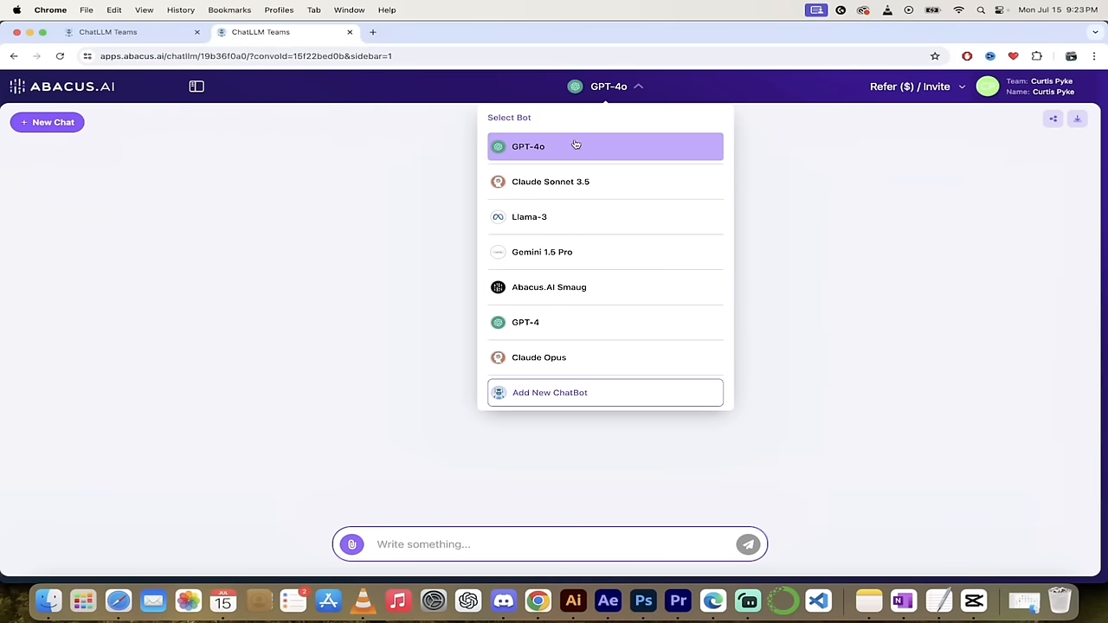
{"action": "left_click", "coordinate": [529, 217]}
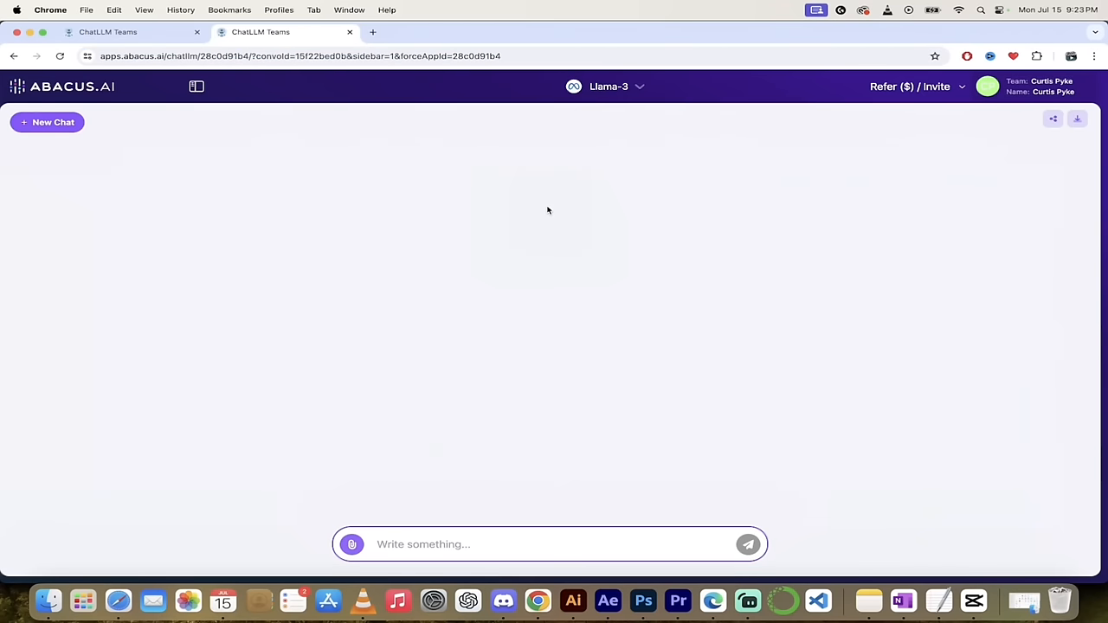
{"action": "type", "text": "Make"}
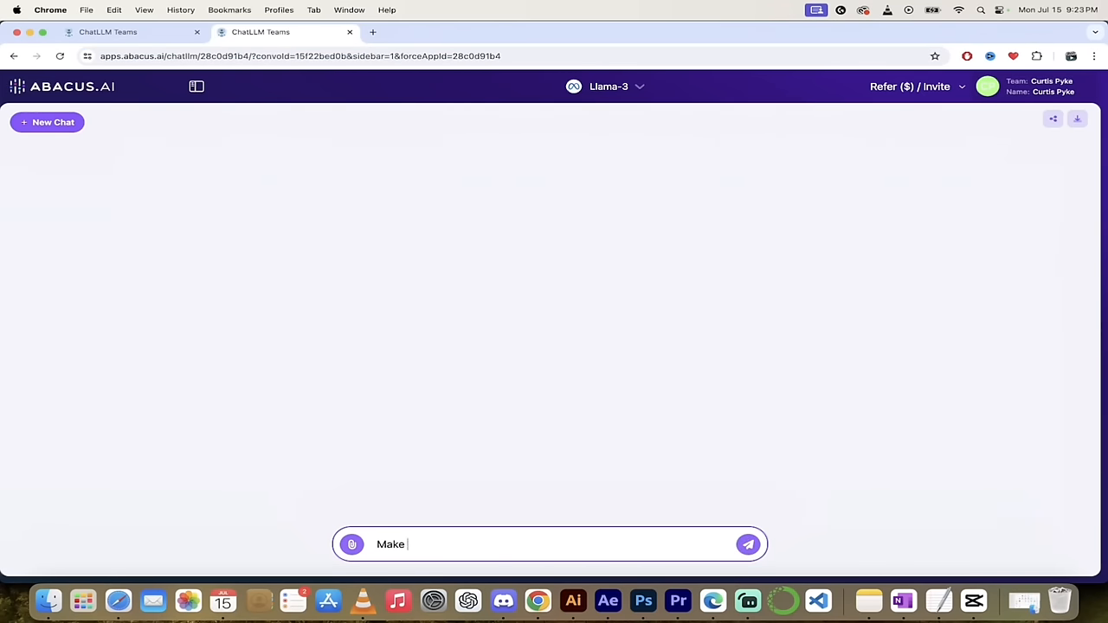
{"action": "type", "text": "an interactiv"}
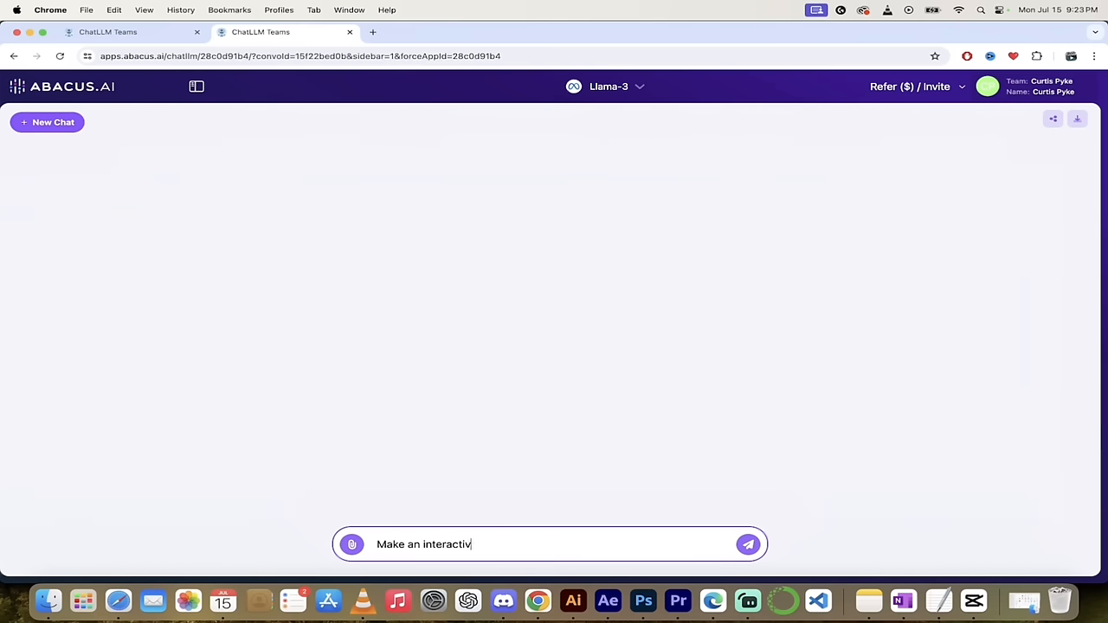
{"action": "left_click", "coordinate": [747, 544]}
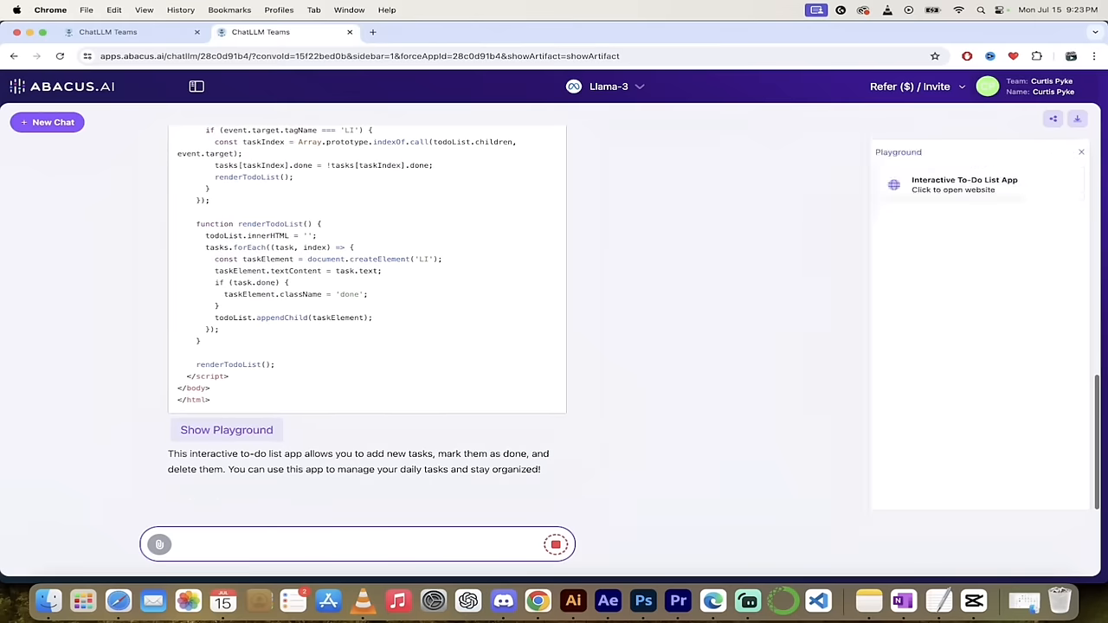
Step: Launch the generated to-do list app preview and add a 'go to the...' task to it
{"action": "left_click", "coordinate": [964, 183]}
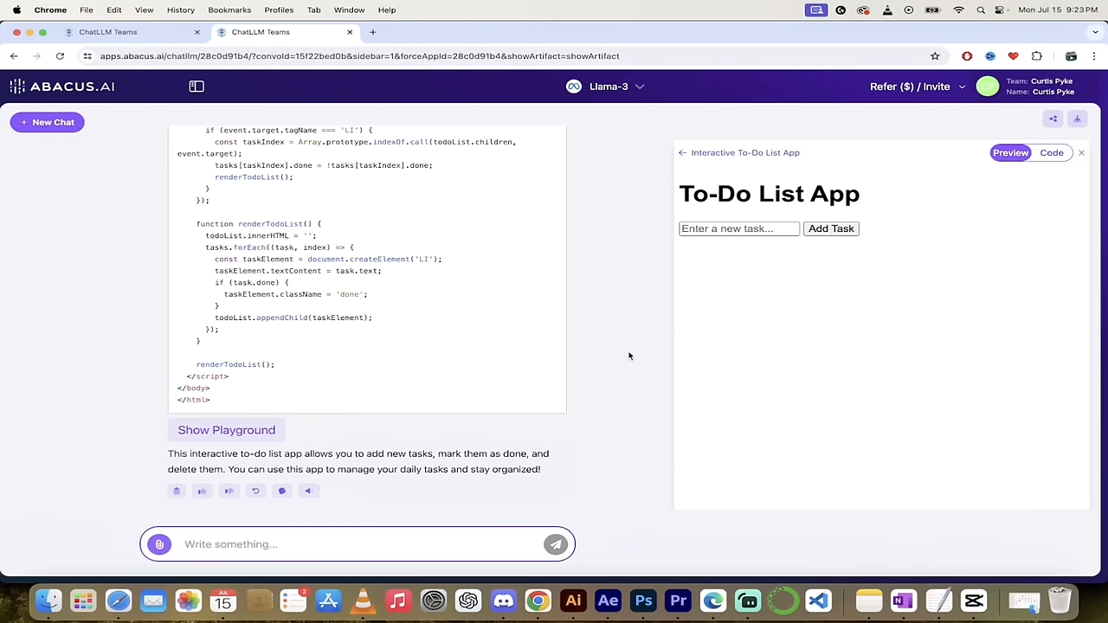
{"action": "left_click", "coordinate": [738, 228]}
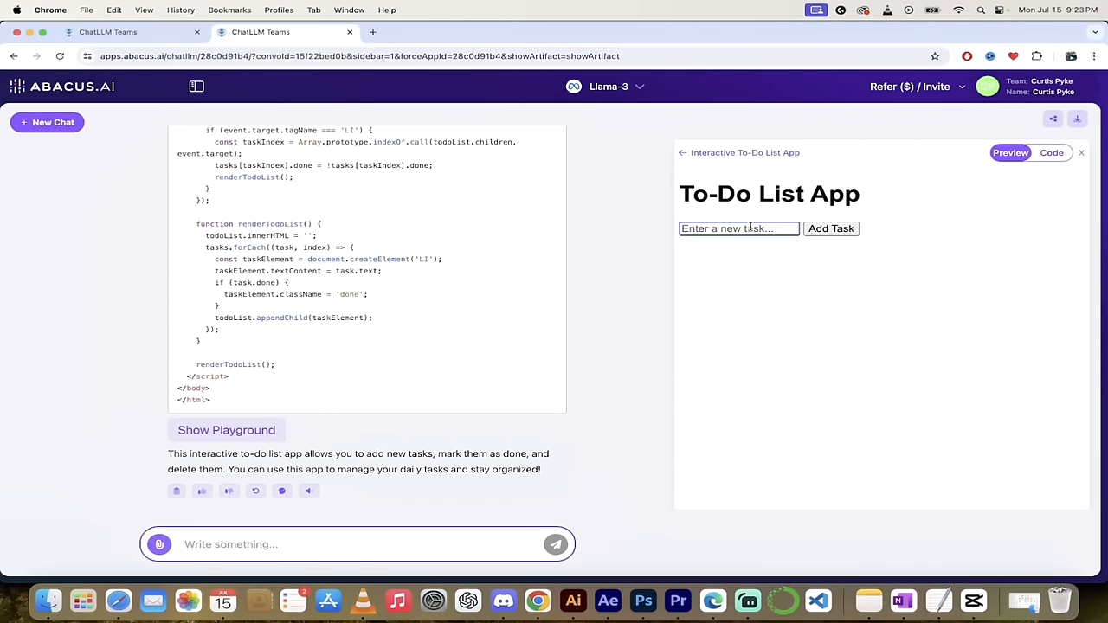
{"action": "type", "text": "go to the"}
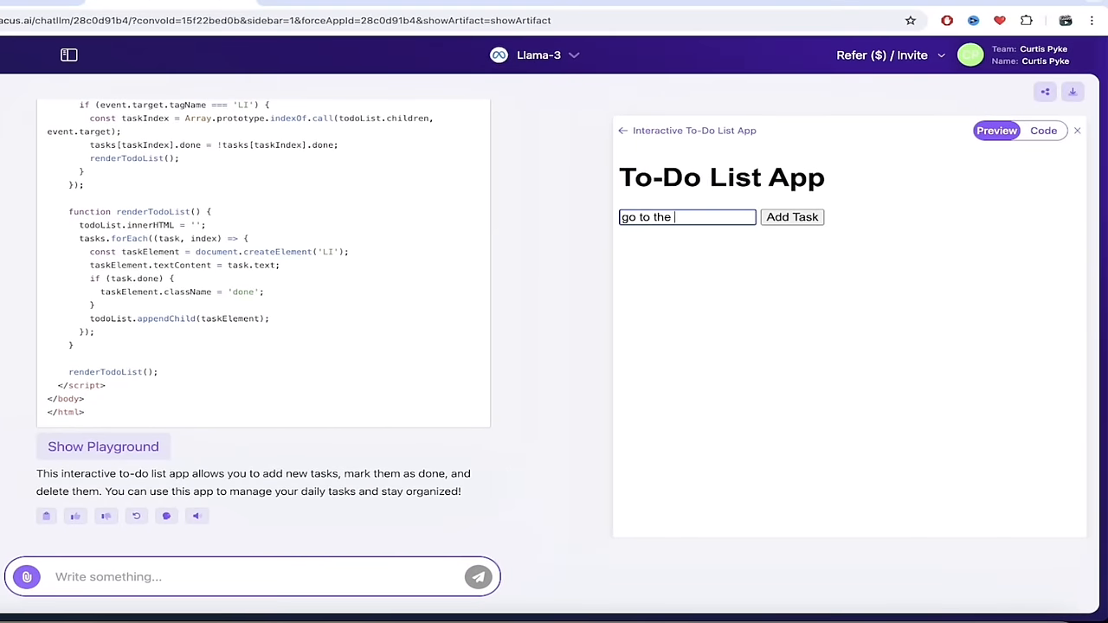
{"action": "left_click", "coordinate": [791, 216]}
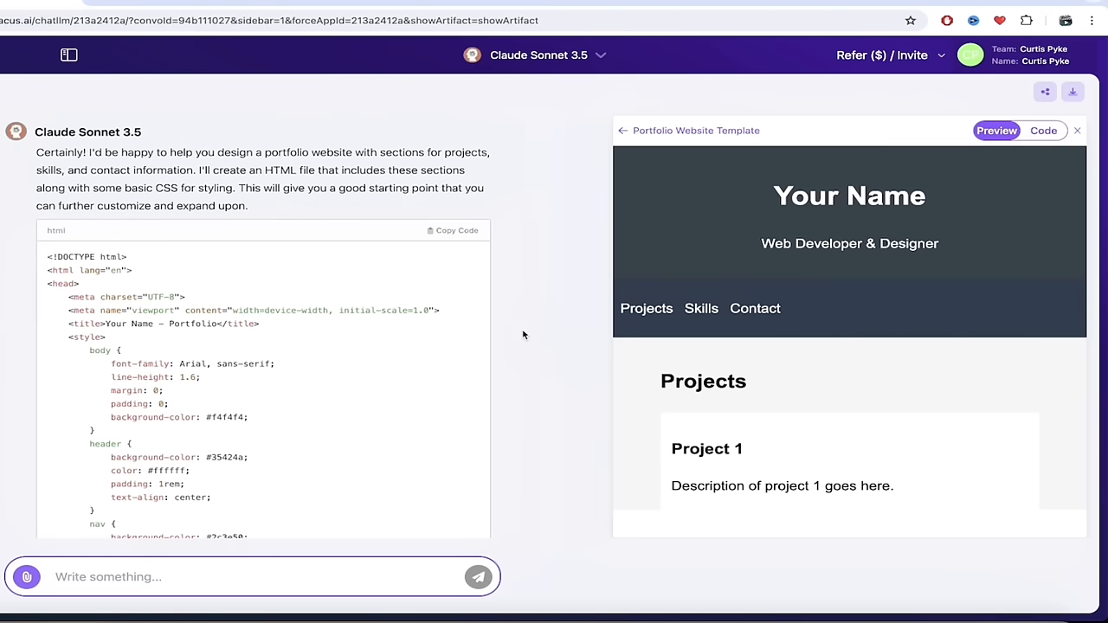
{"action": "mouse_move", "coordinate": [603, 230]}
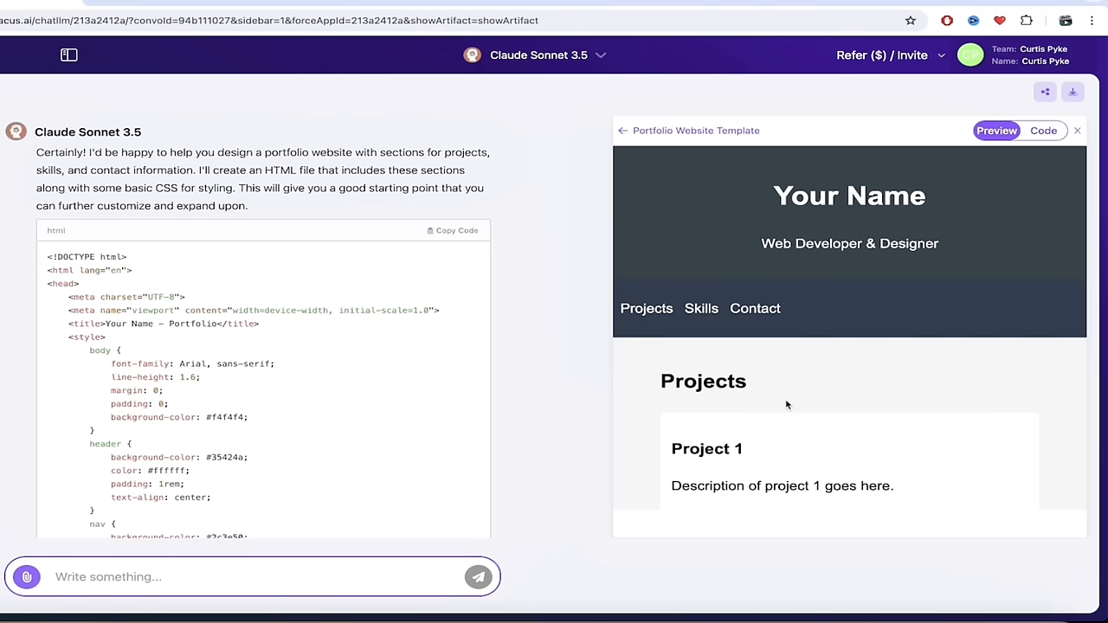
Step: Browse the Claude Sonnet 3.5 portfolio's Skills and Contact sections, view its code, and return to the preview
{"action": "scroll", "scroll_direction": "down", "scroll_amount": 3}
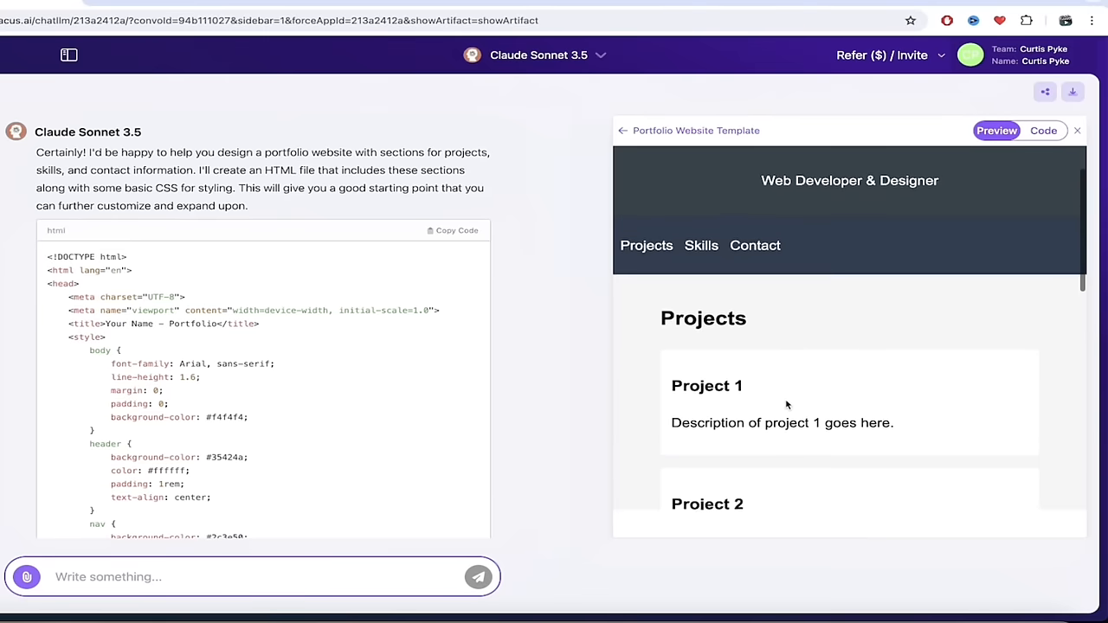
{"action": "scroll", "scroll_direction": "down", "scroll_amount": 3}
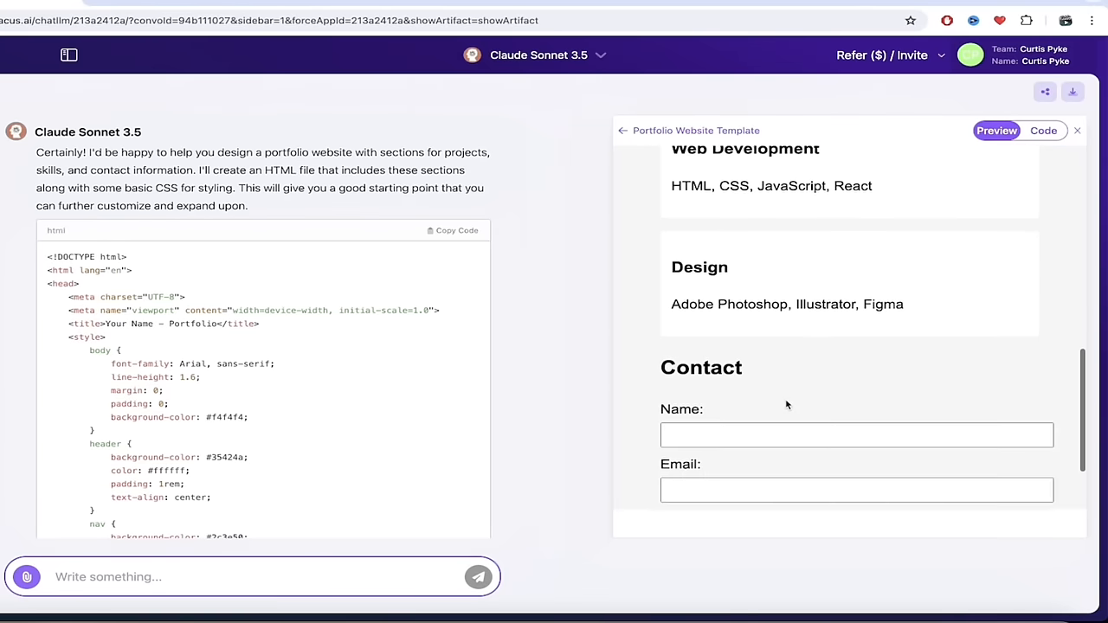
{"action": "scroll", "scroll_direction": "up", "scroll_amount": 3}
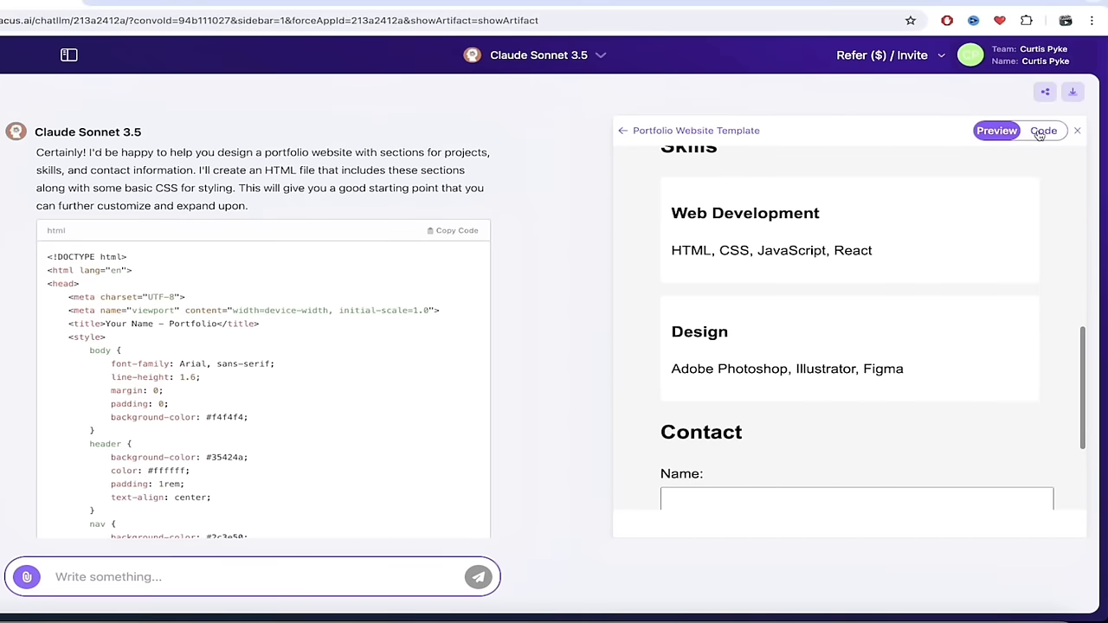
{"action": "left_click", "coordinate": [1043, 131]}
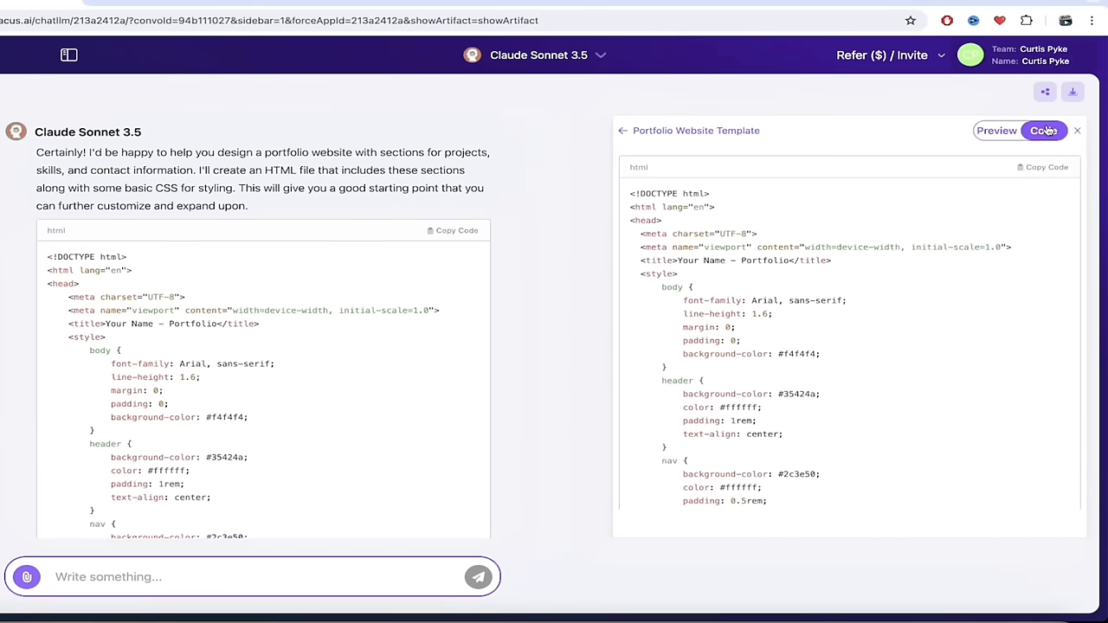
{"action": "left_click", "coordinate": [997, 129]}
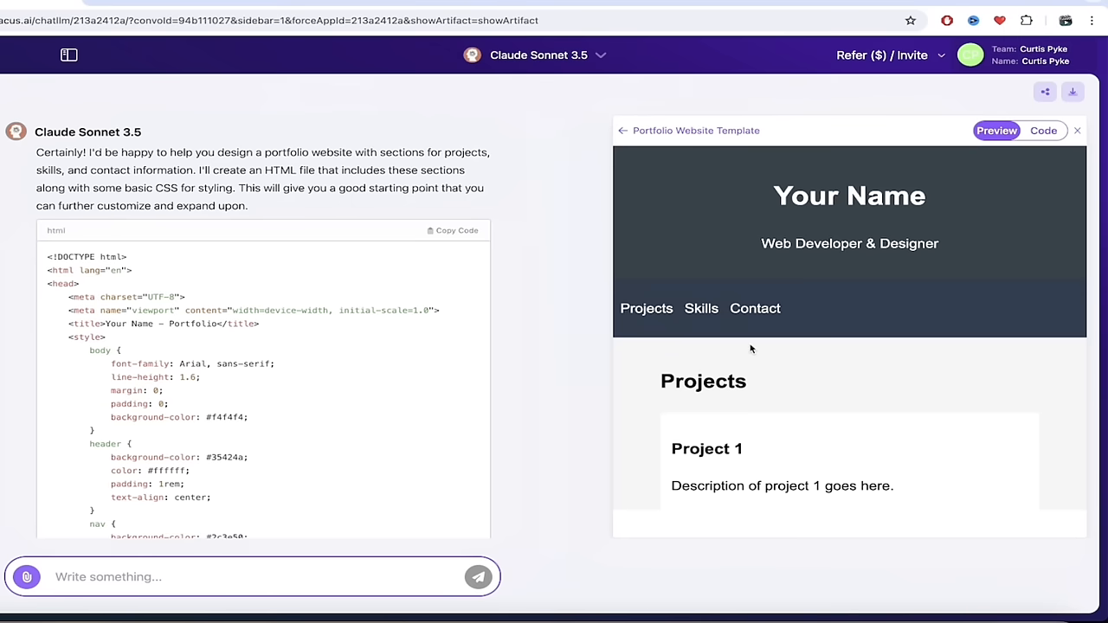
{"action": "mouse_move", "coordinate": [554, 377]}
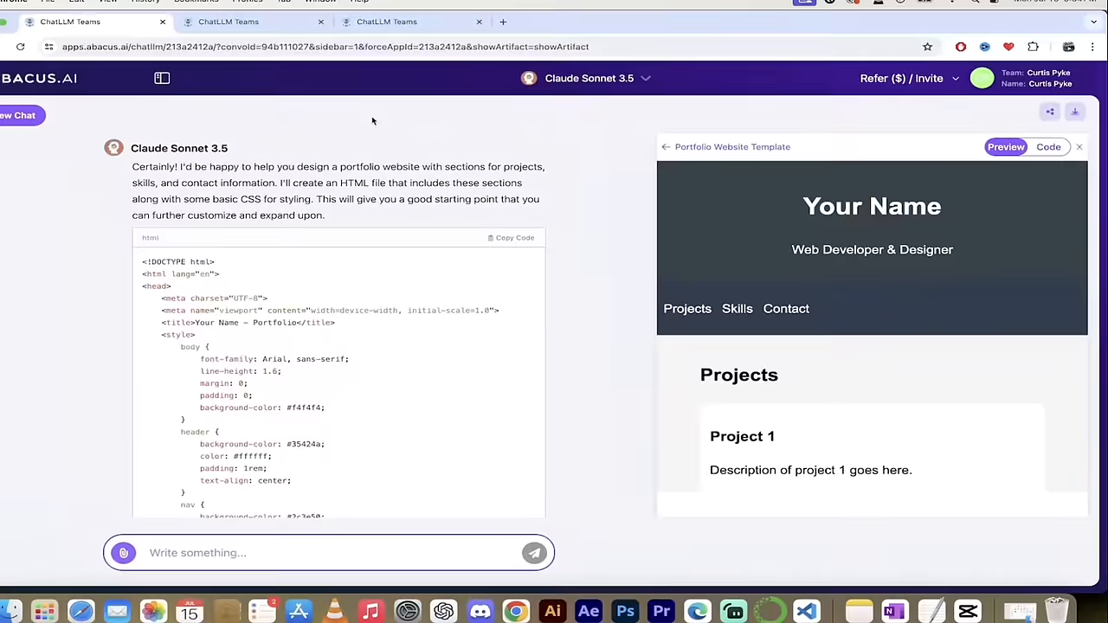
Step: Switch to the browser tab holding the Claude Opus 'My Portfolio' website chat
{"action": "left_click", "coordinate": [259, 33]}
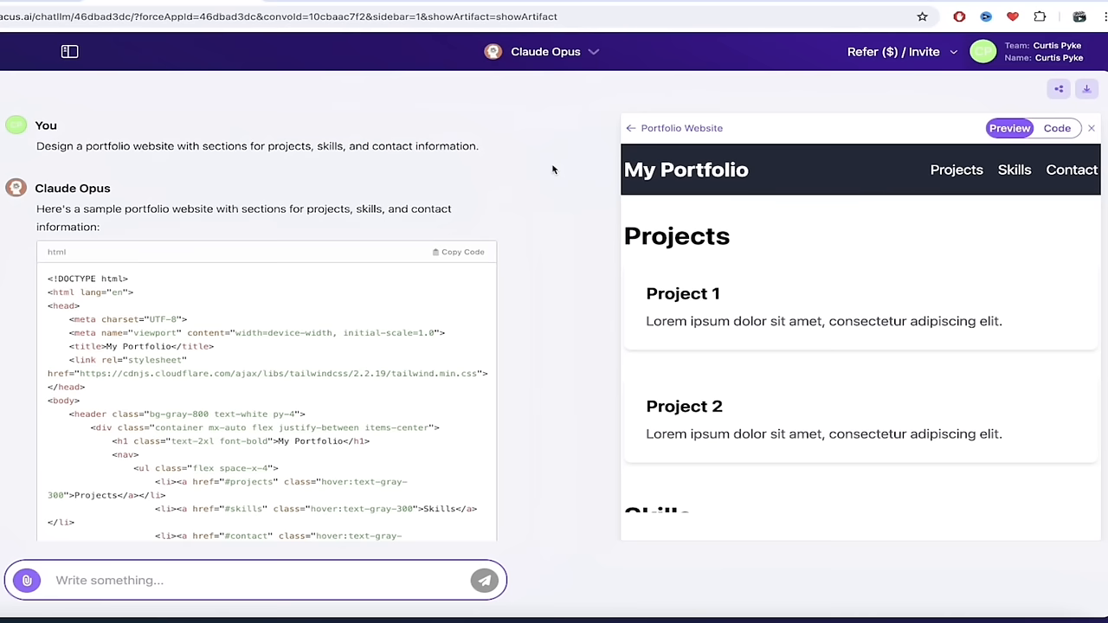
{"action": "mouse_move", "coordinate": [823, 284]}
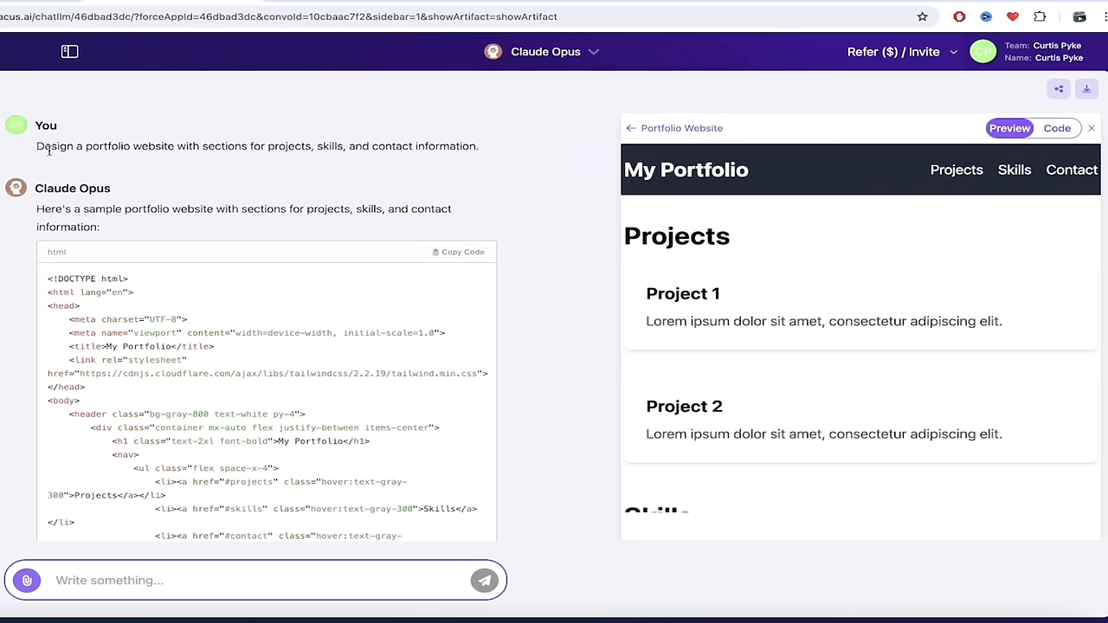
{"action": "mouse_move", "coordinate": [564, 324]}
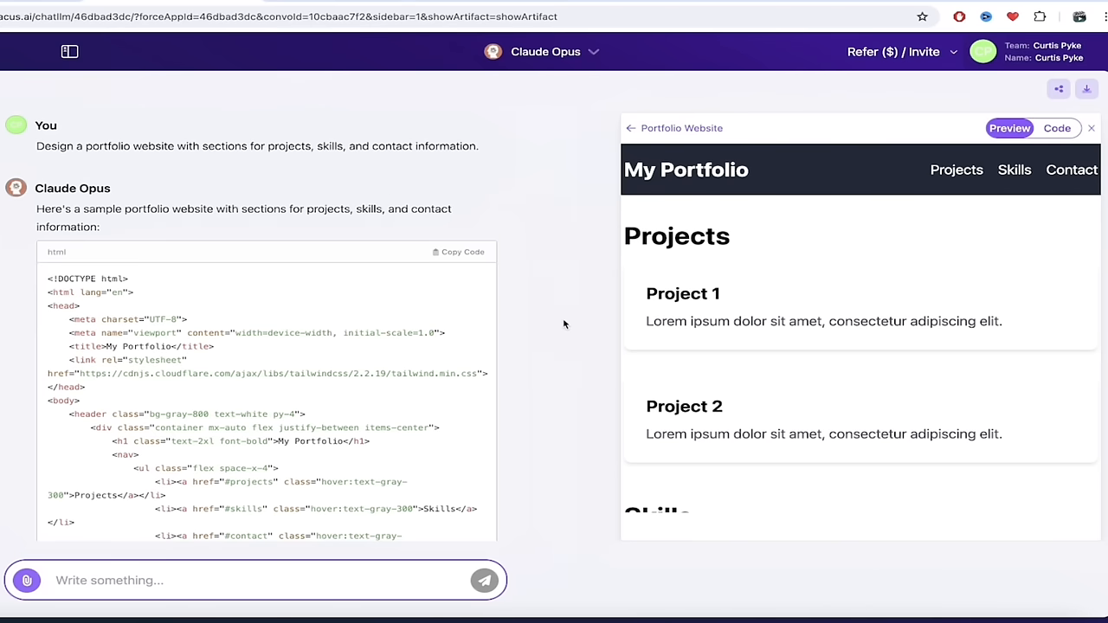
{"action": "mouse_move", "coordinate": [575, 346]}
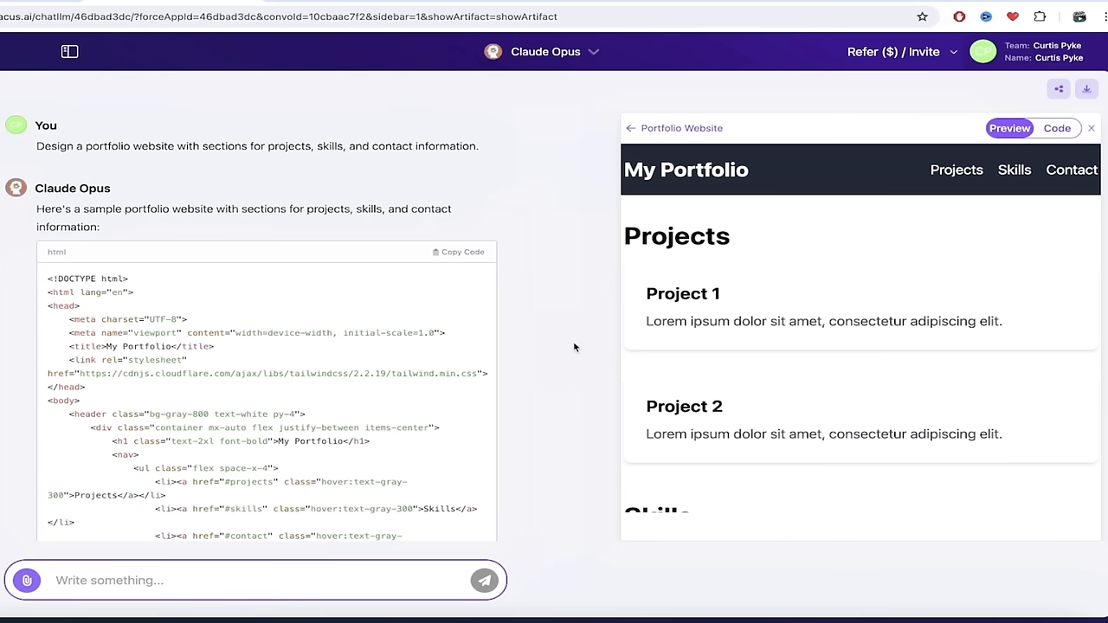
Step: Ask Claude Opus to 'add in a section for blogging' to the portfolio website
{"action": "scroll", "scroll_direction": "down", "scroll_amount": 3}
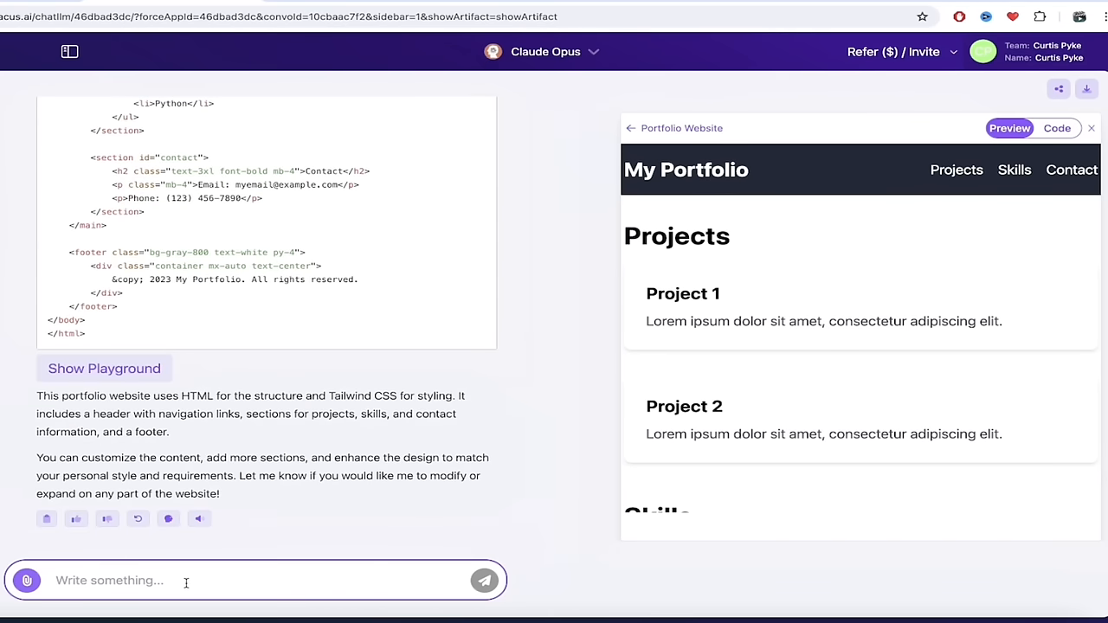
{"action": "type", "text": "add in a section"}
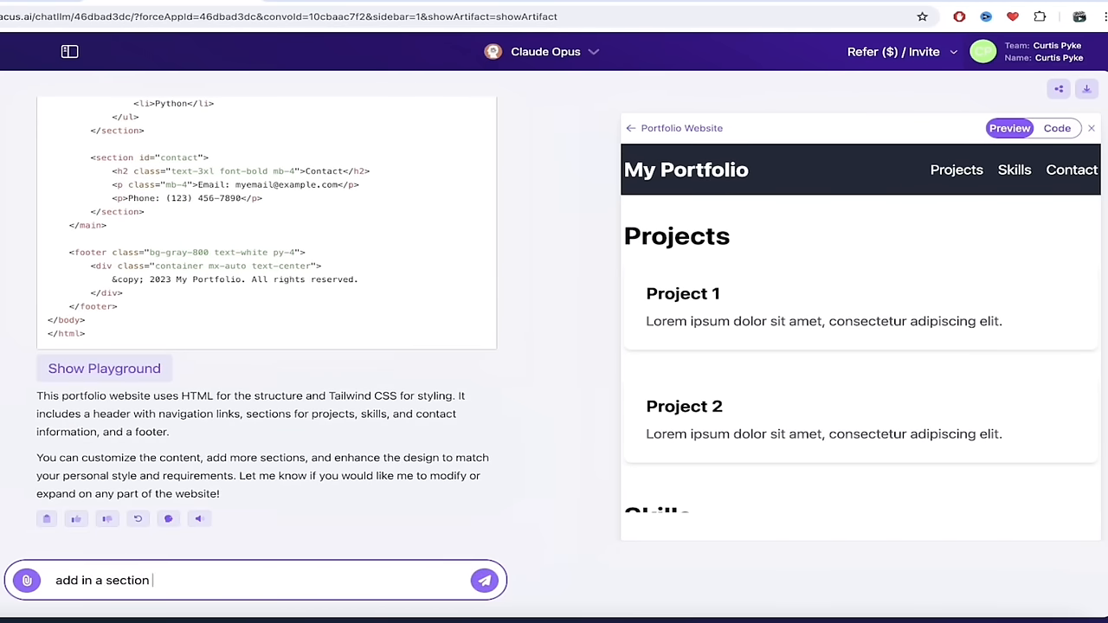
{"action": "type", "text": "for blogging"}
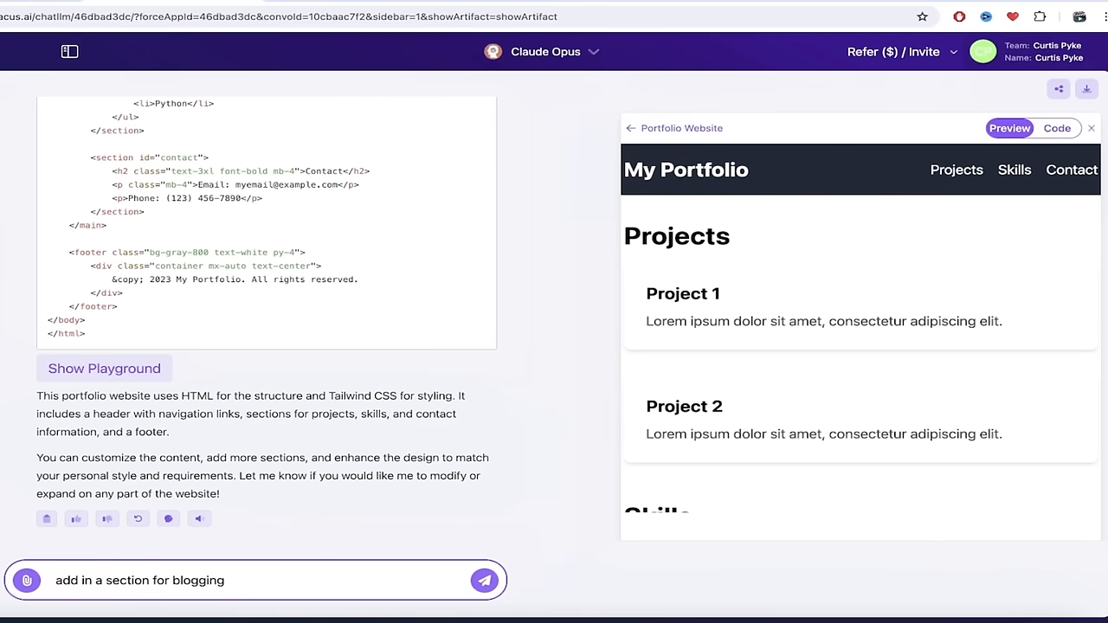
{"action": "left_click", "coordinate": [485, 580]}
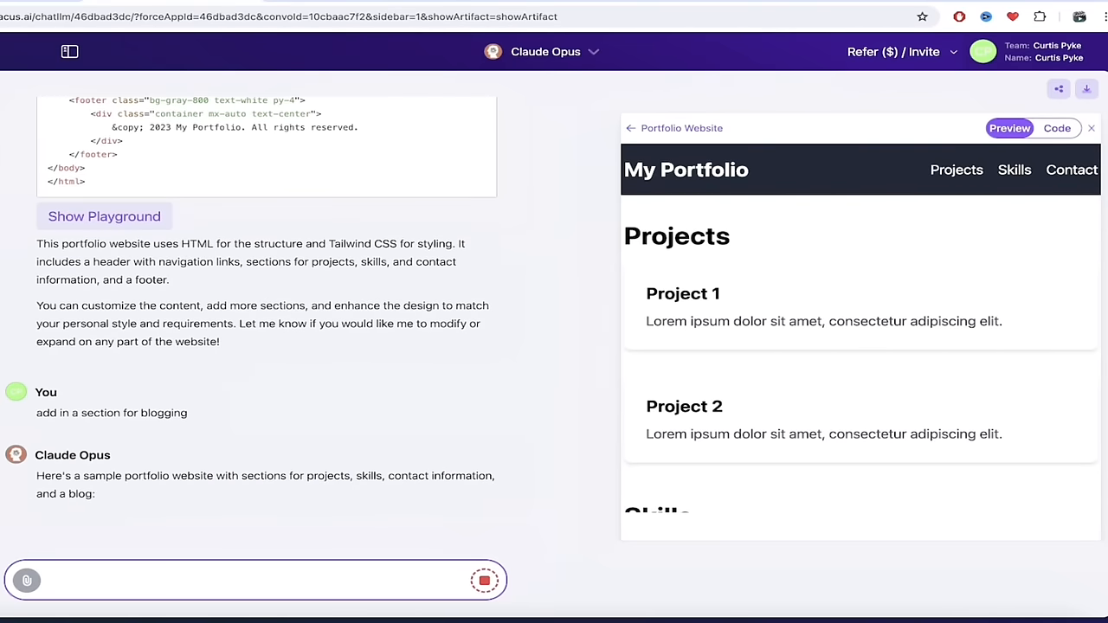
Step: Scroll through Claude Opus's regenerated portfolio code with the blog section as it finishes generating
{"action": "scroll", "scroll_direction": "up", "scroll_amount": 3}
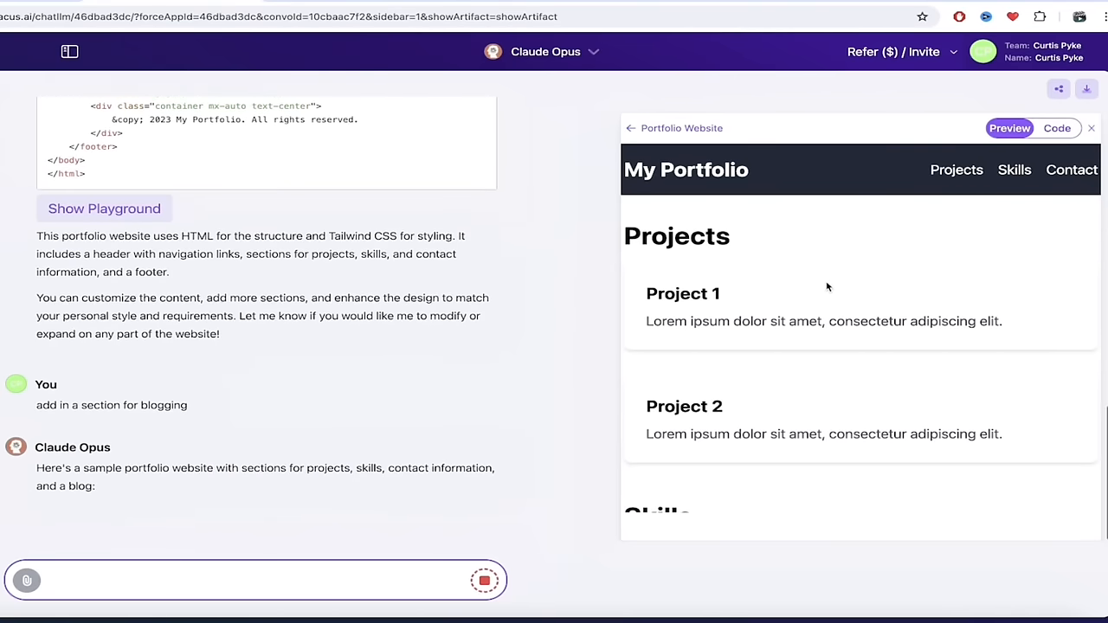
{"action": "scroll", "scroll_direction": "down", "scroll_amount": 3}
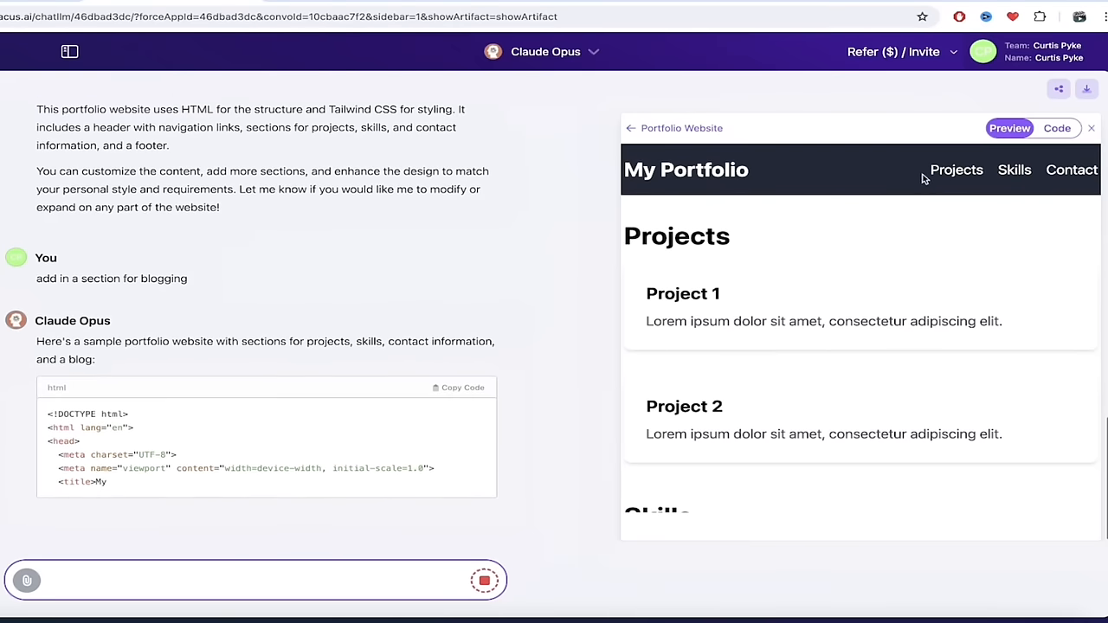
{"action": "scroll", "scroll_direction": "down", "scroll_amount": 3}
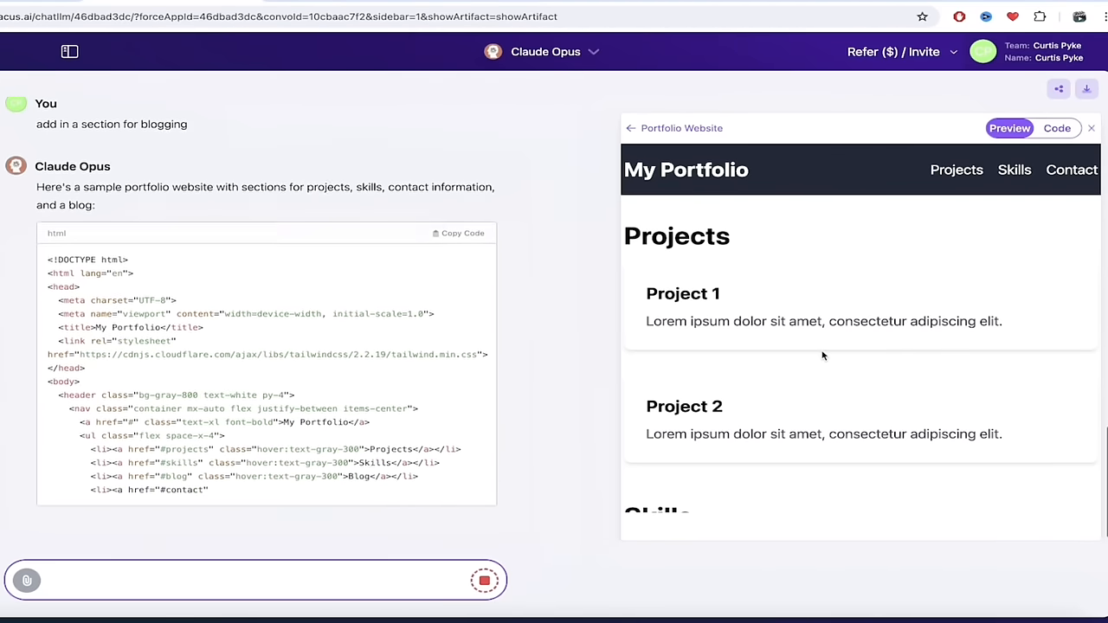
{"action": "scroll", "scroll_direction": "down", "scroll_amount": 3}
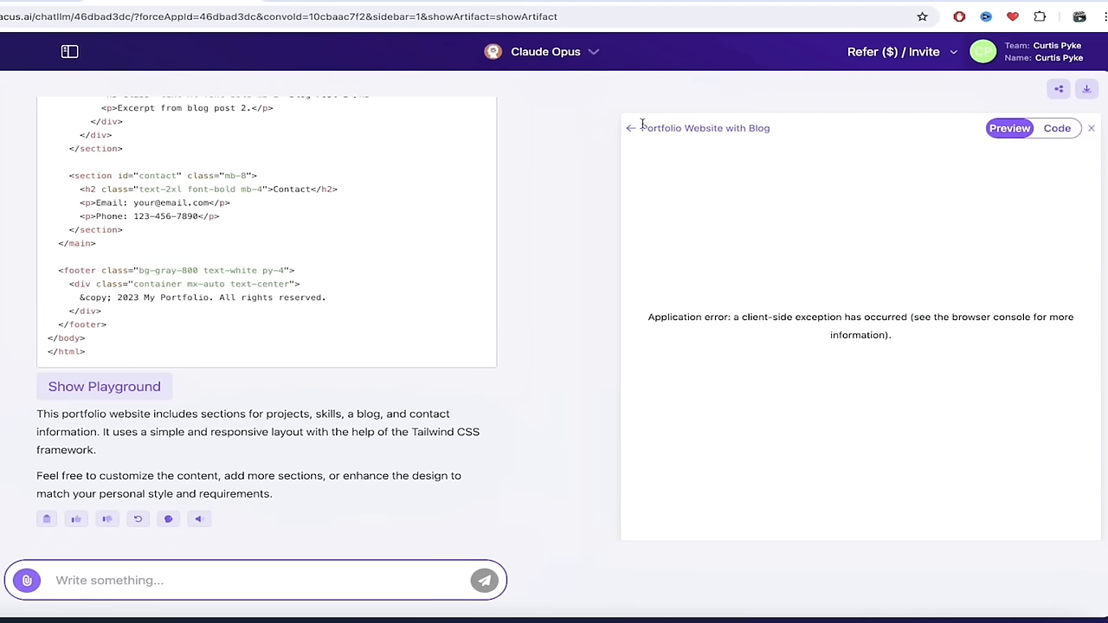
{"action": "mouse_move", "coordinate": [602, 176]}
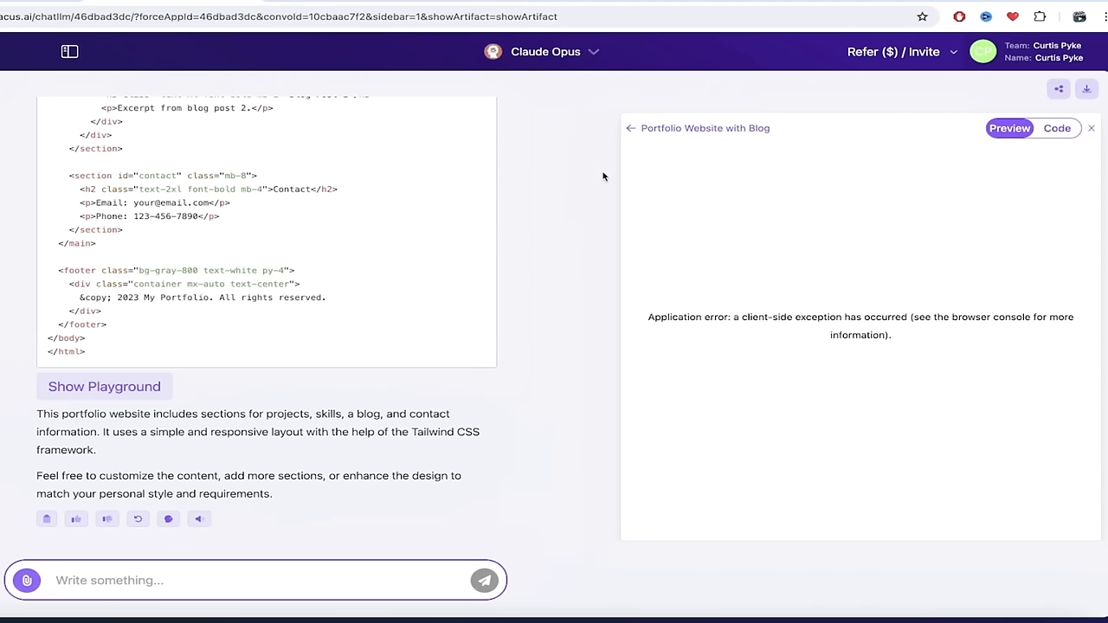